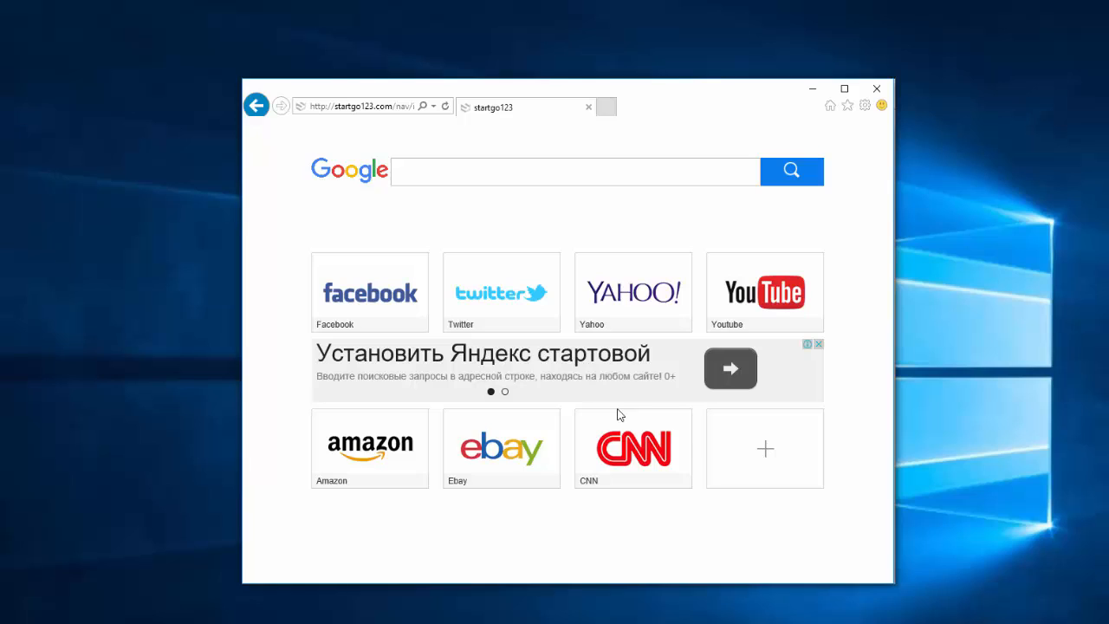
mouse_move(617, 420)
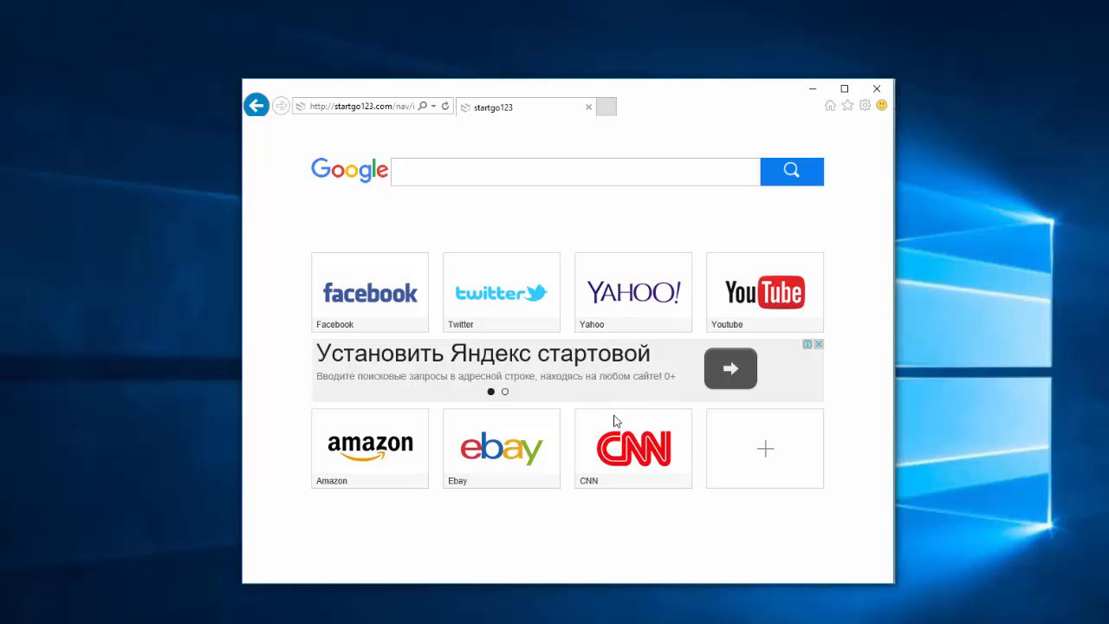
mouse_move(613, 142)
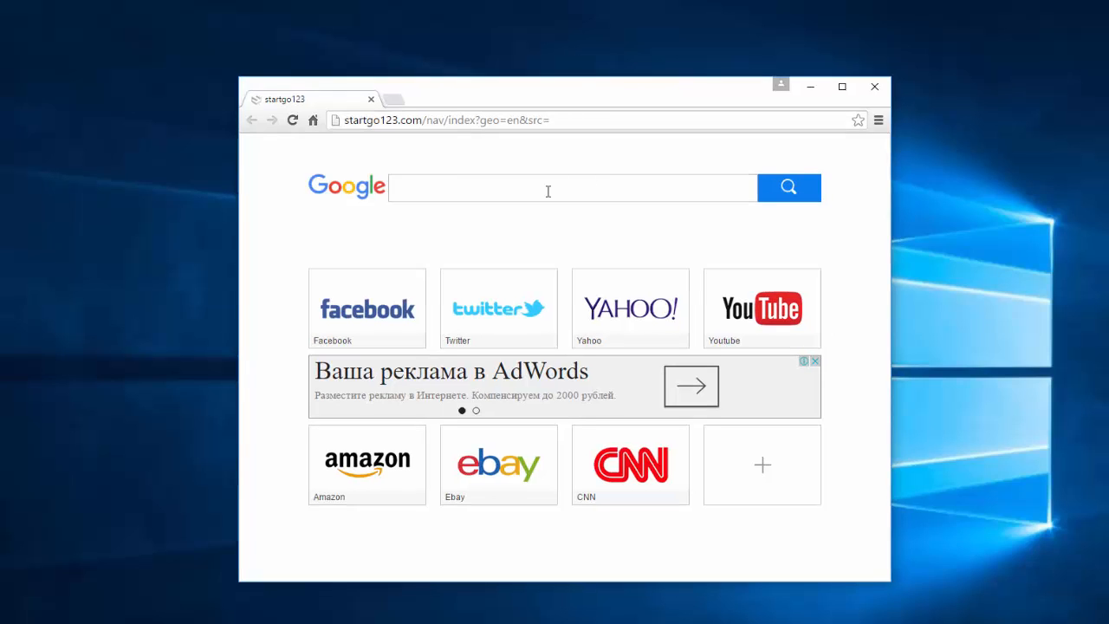
mouse_move(485, 309)
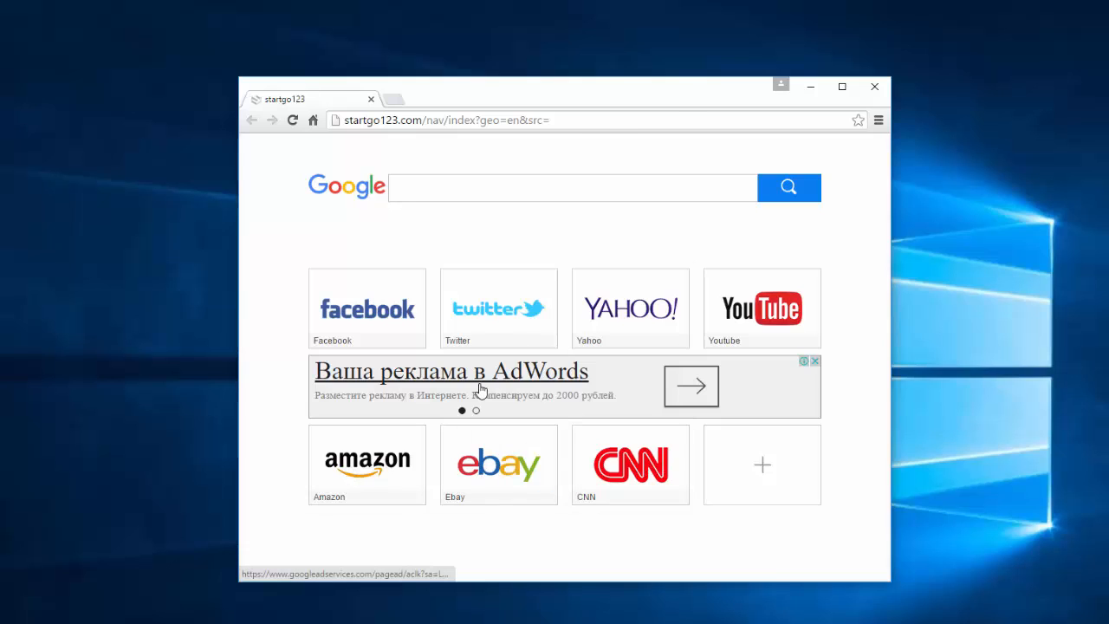
mouse_move(828, 378)
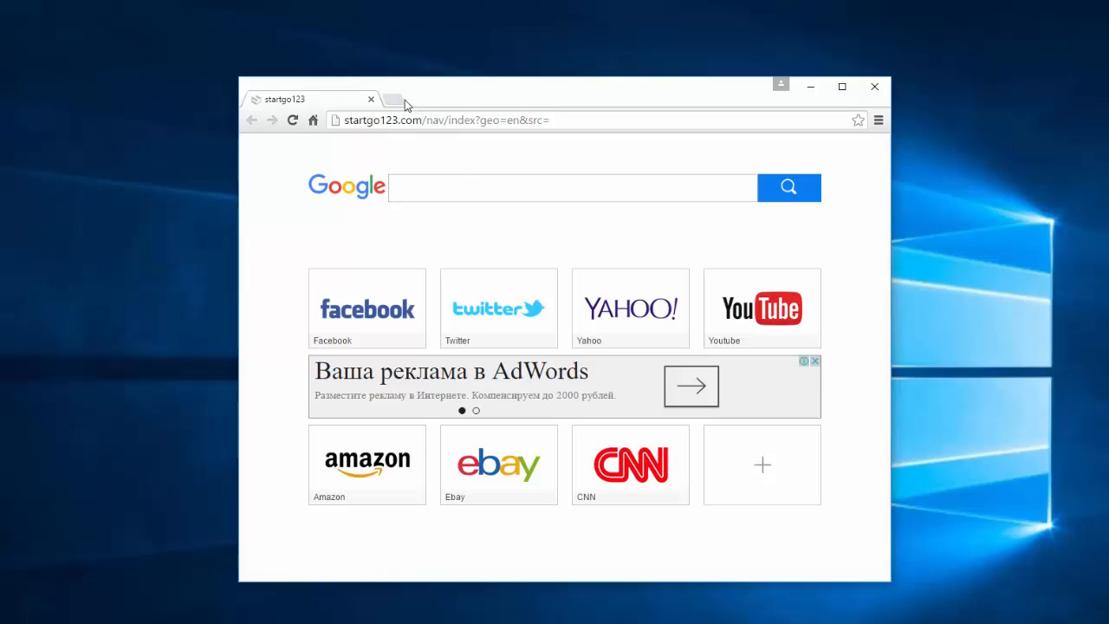
Search 123 from the startgo123 page, see Google results in a new tab, and close that tab.
text(123)
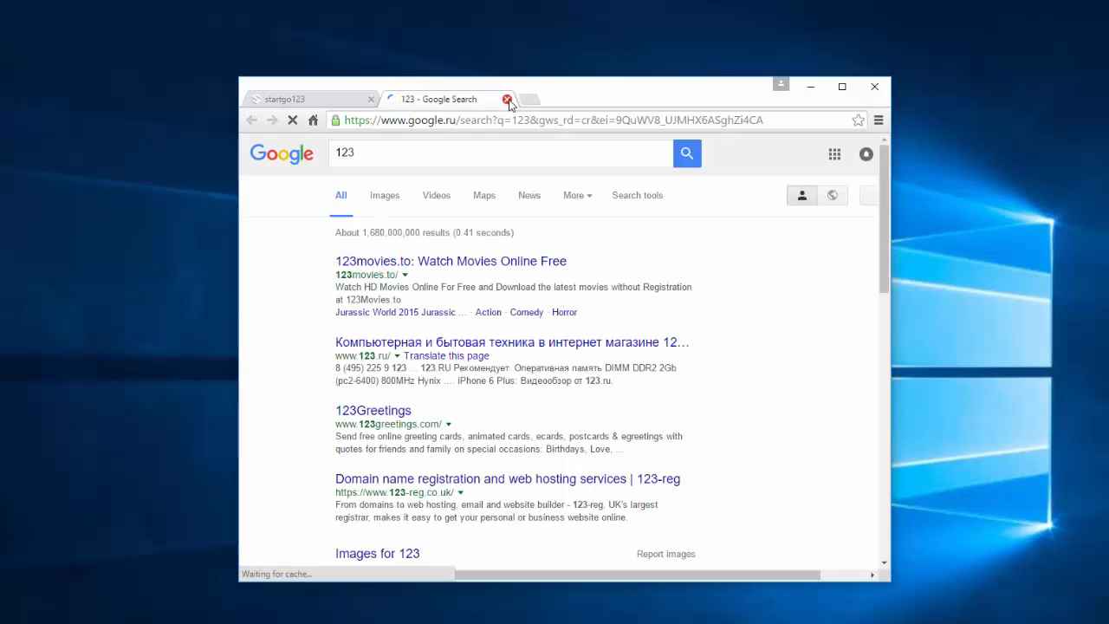
click(506, 99)
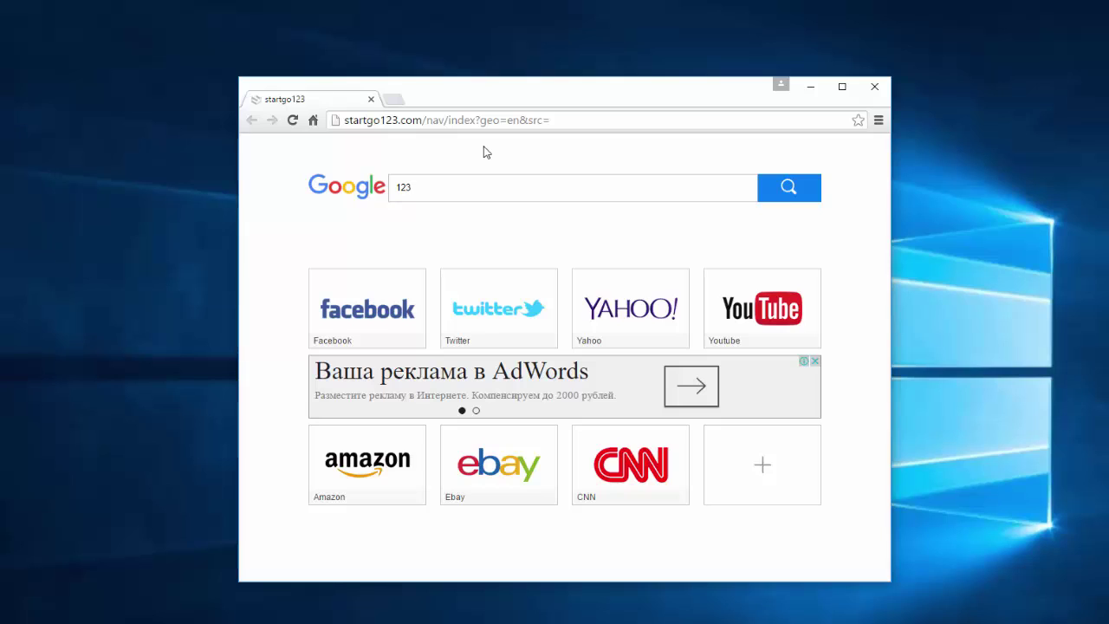
click(573, 187)
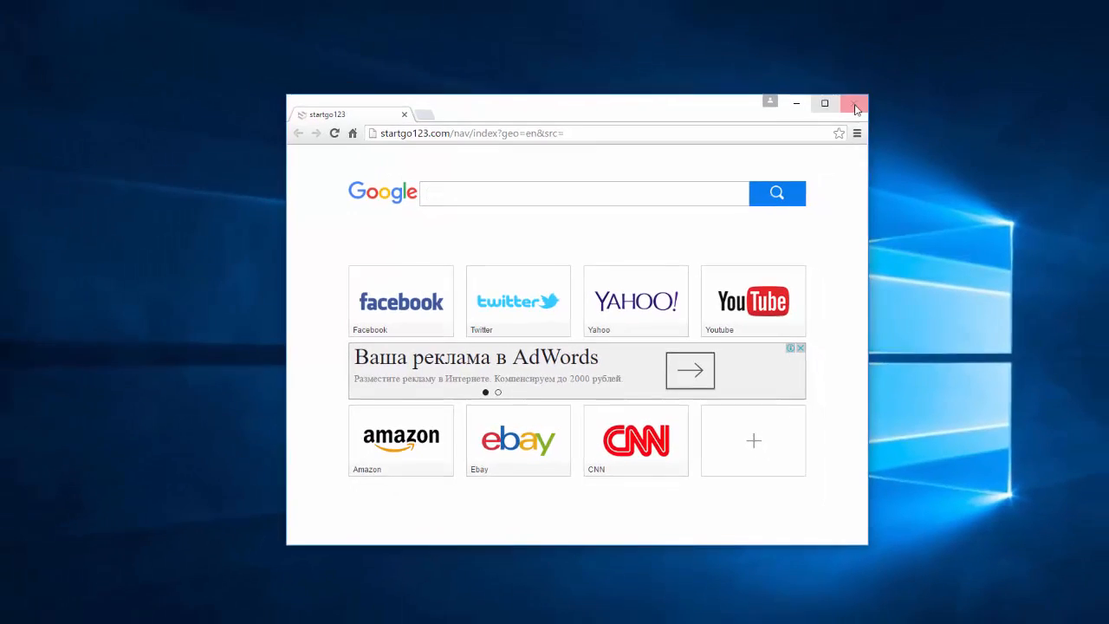
Close the Chrome window to return to the Windows 10 desktop.
click(856, 104)
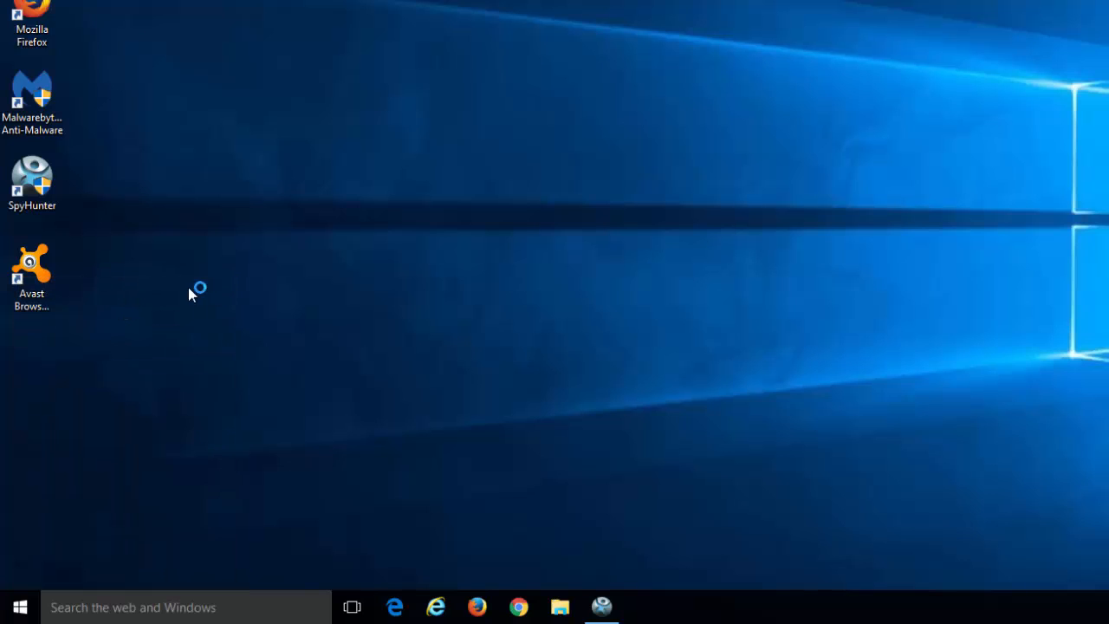
Show installed programs in Programs and Features sorted newest installed first.
click(561, 606)
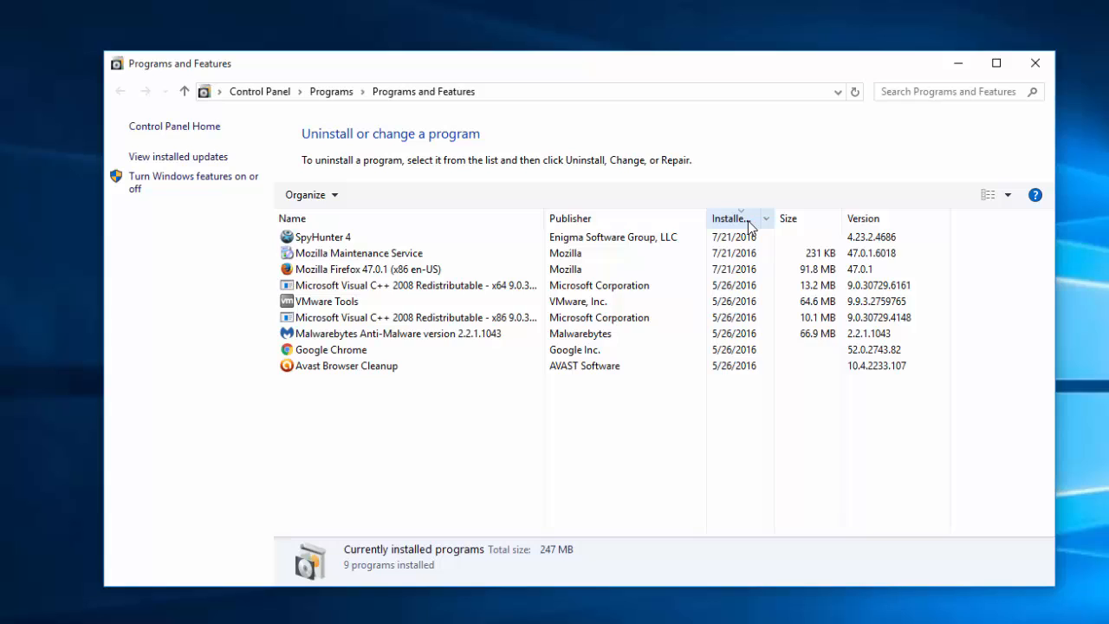
click(731, 218)
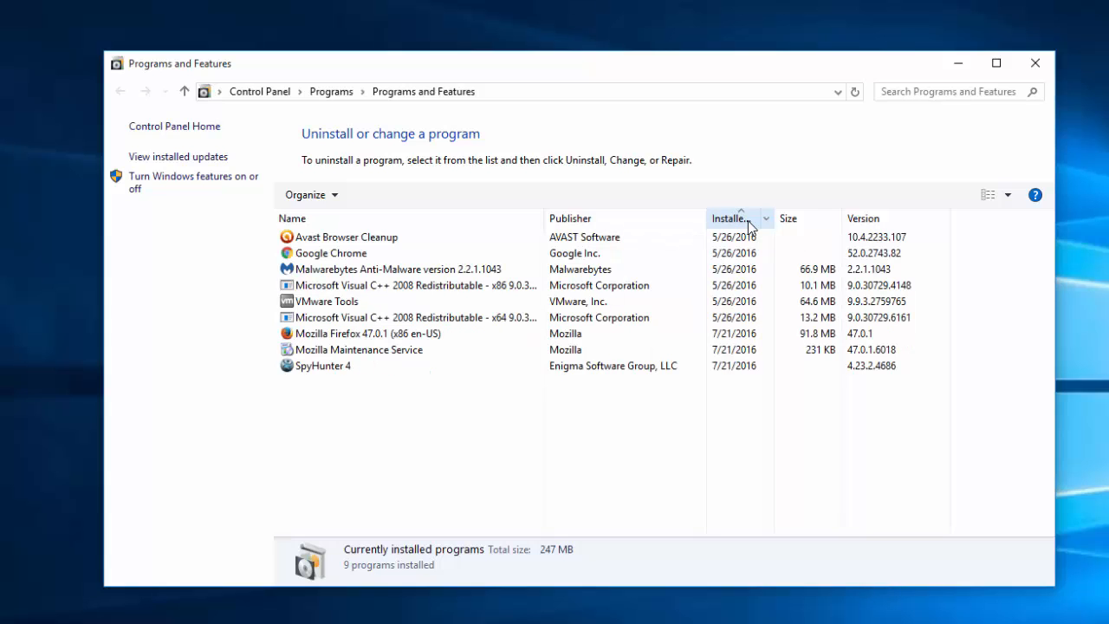
click(727, 218)
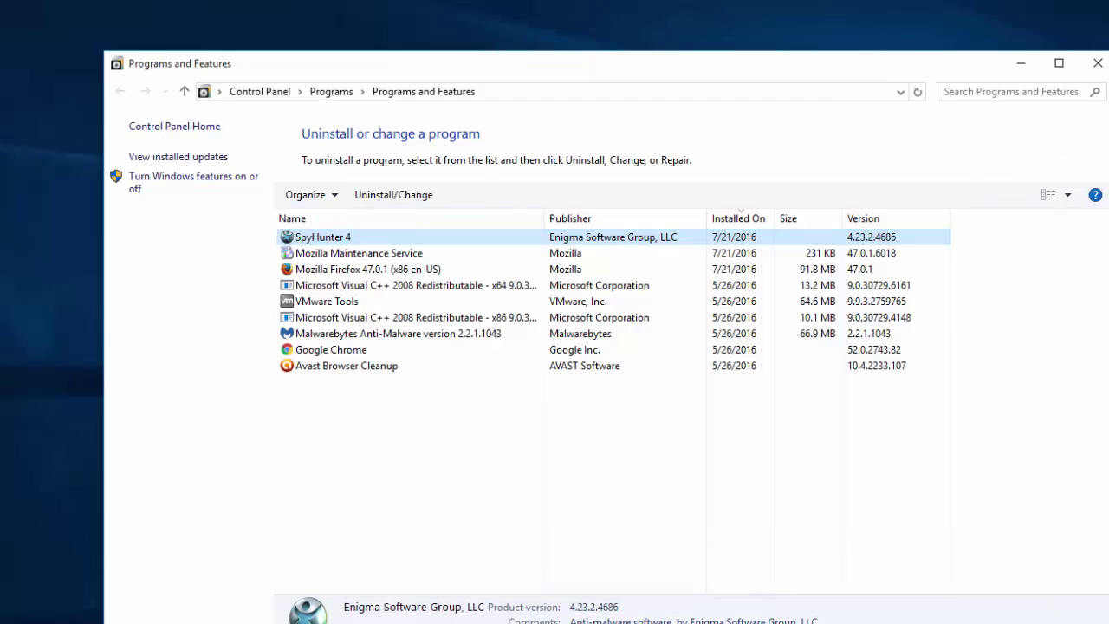
Inspect Mozilla Maintenance Service, VMware Tools, Google Chrome and Visual C++ 2008 entries, then close the list.
click(359, 253)
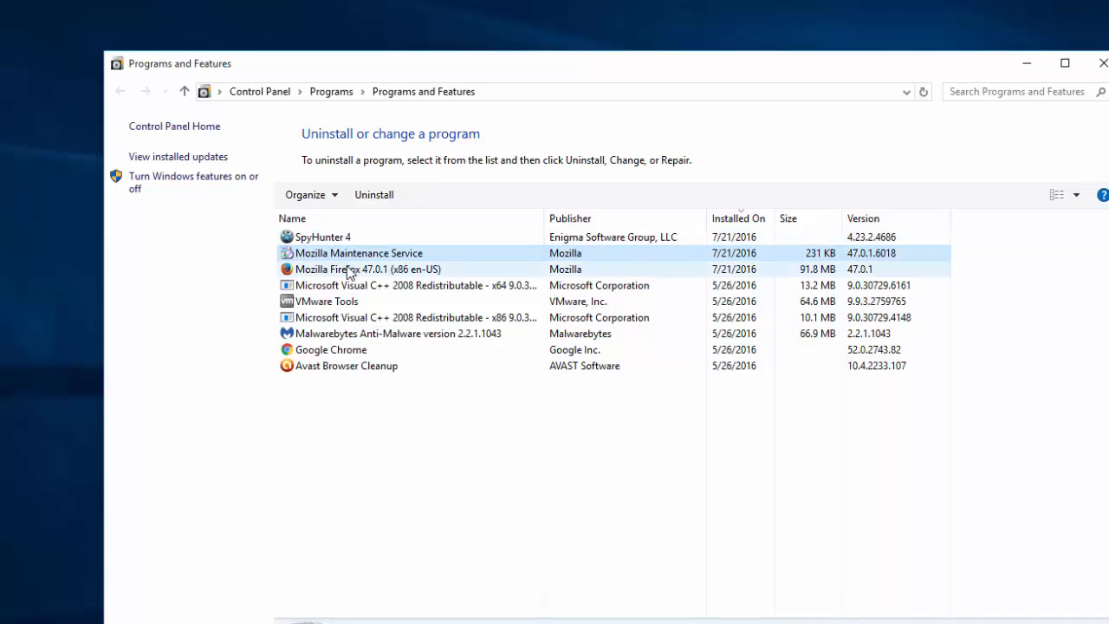
click(326, 301)
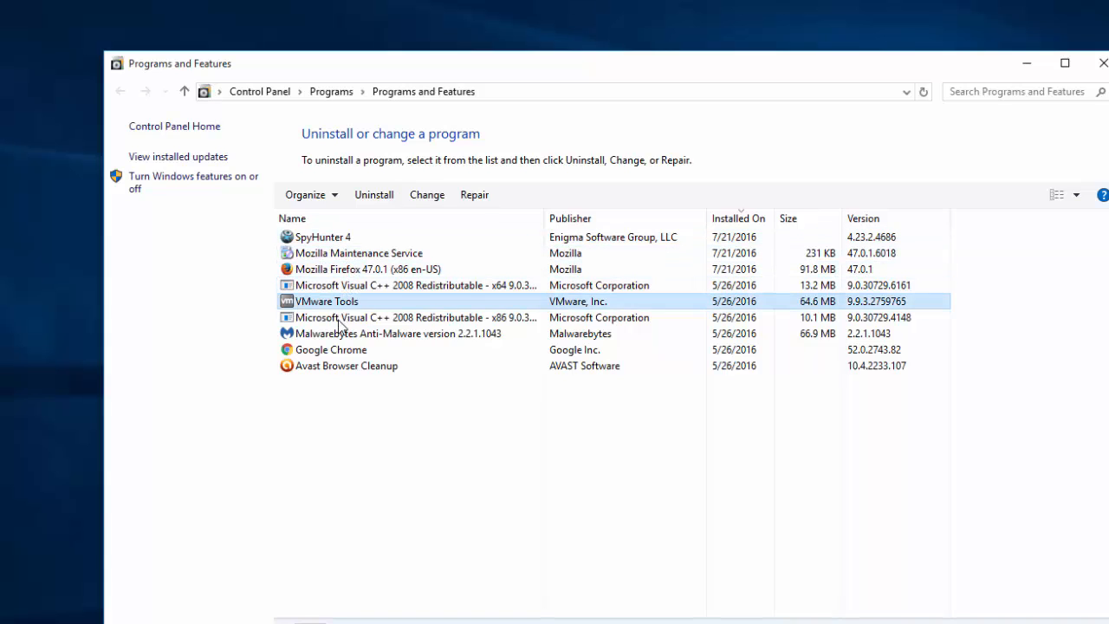
click(347, 365)
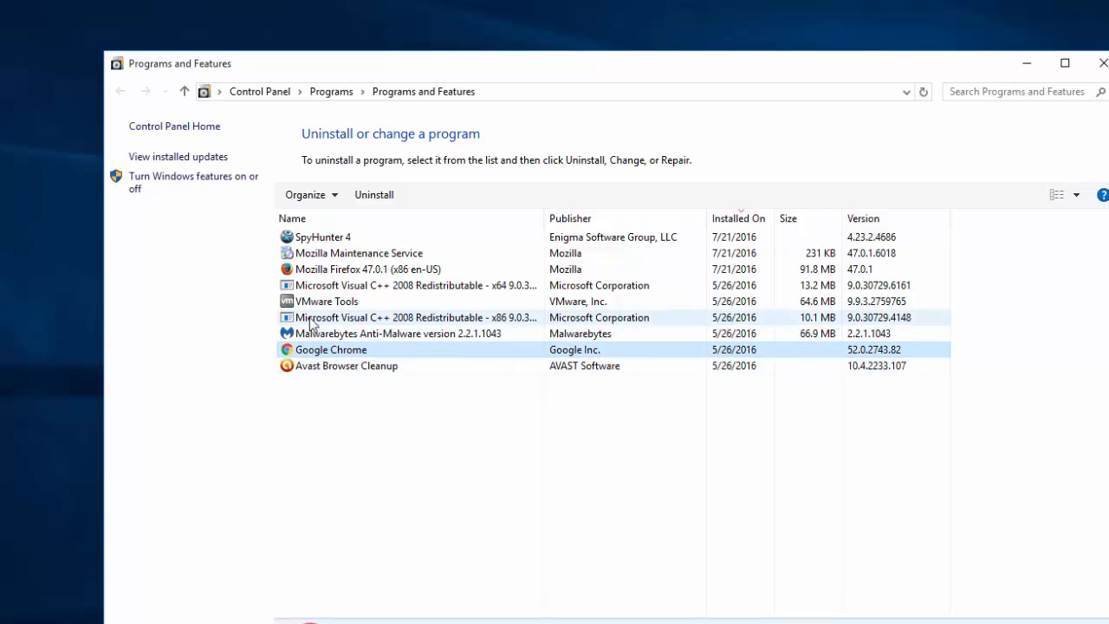
click(360, 253)
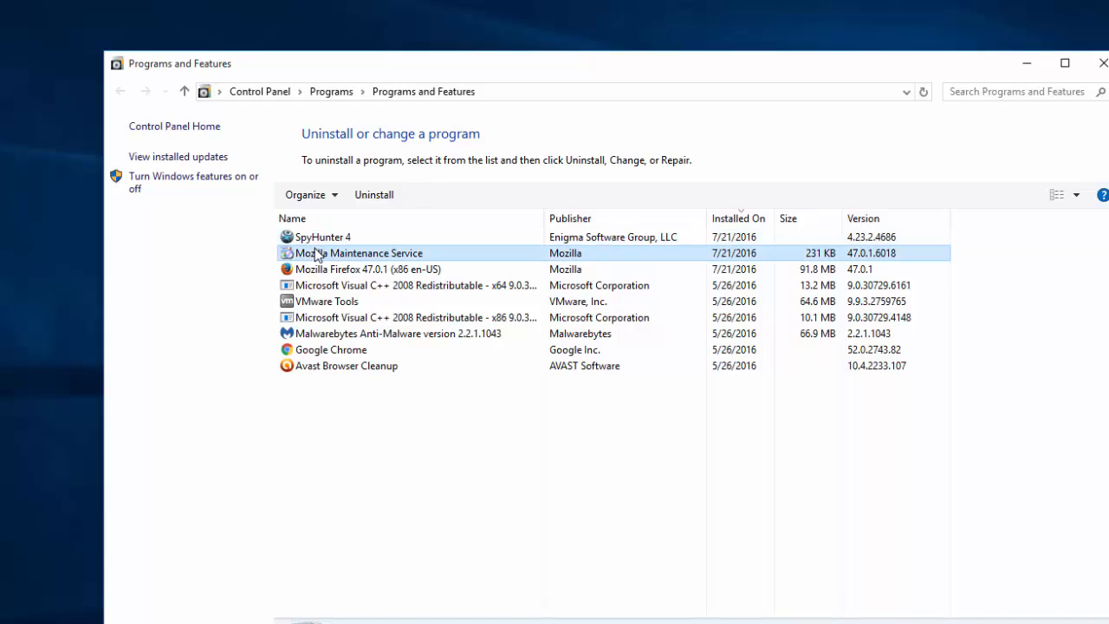
click(415, 284)
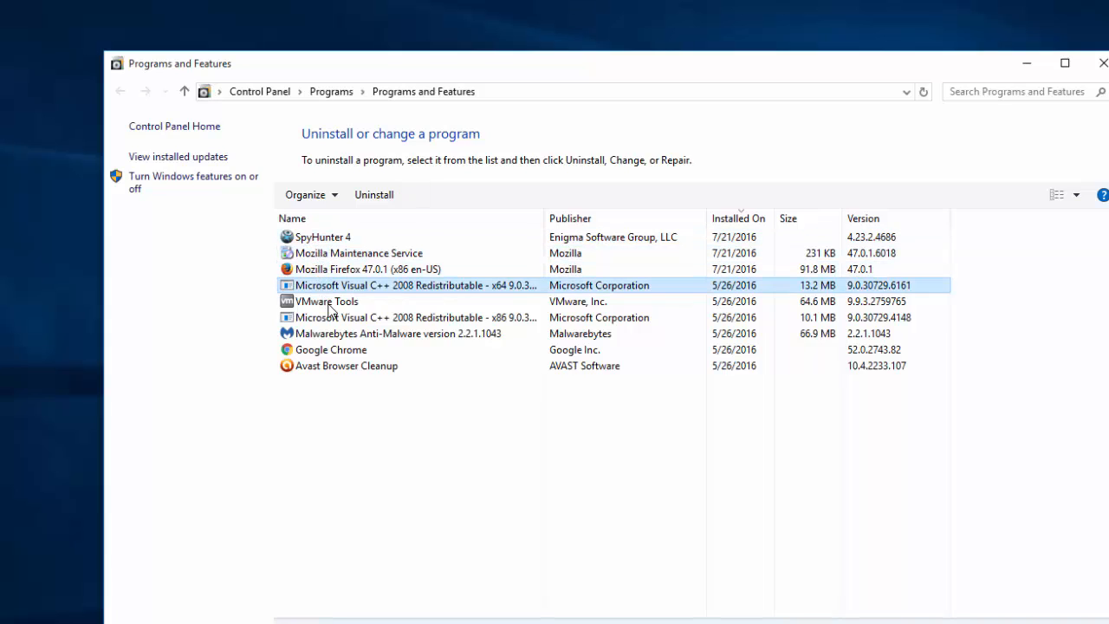
click(326, 302)
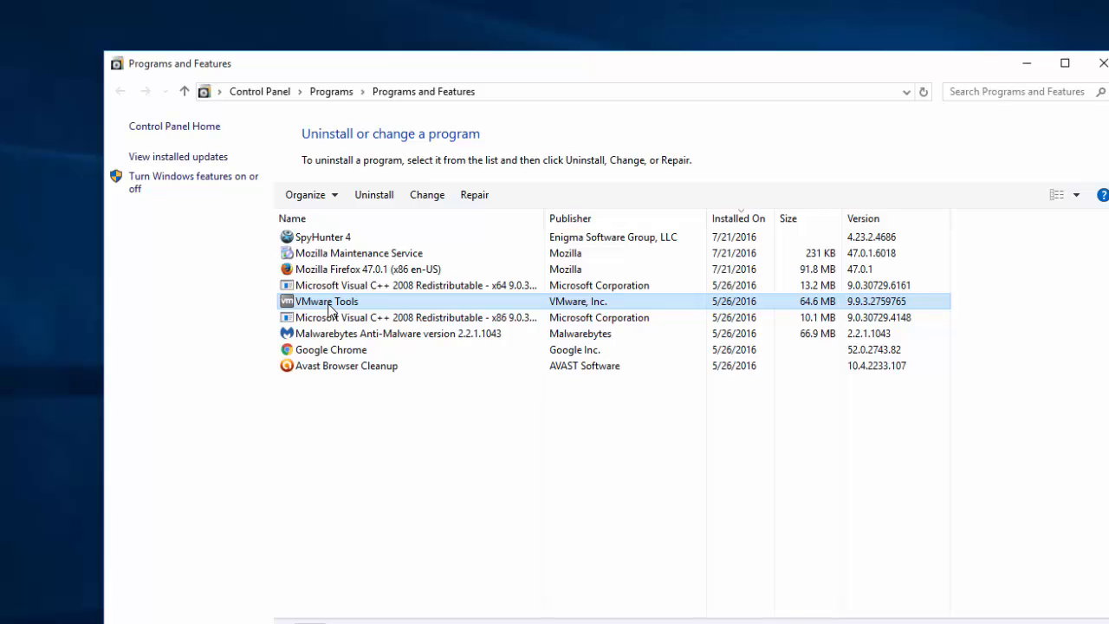
mouse_move(376, 243)
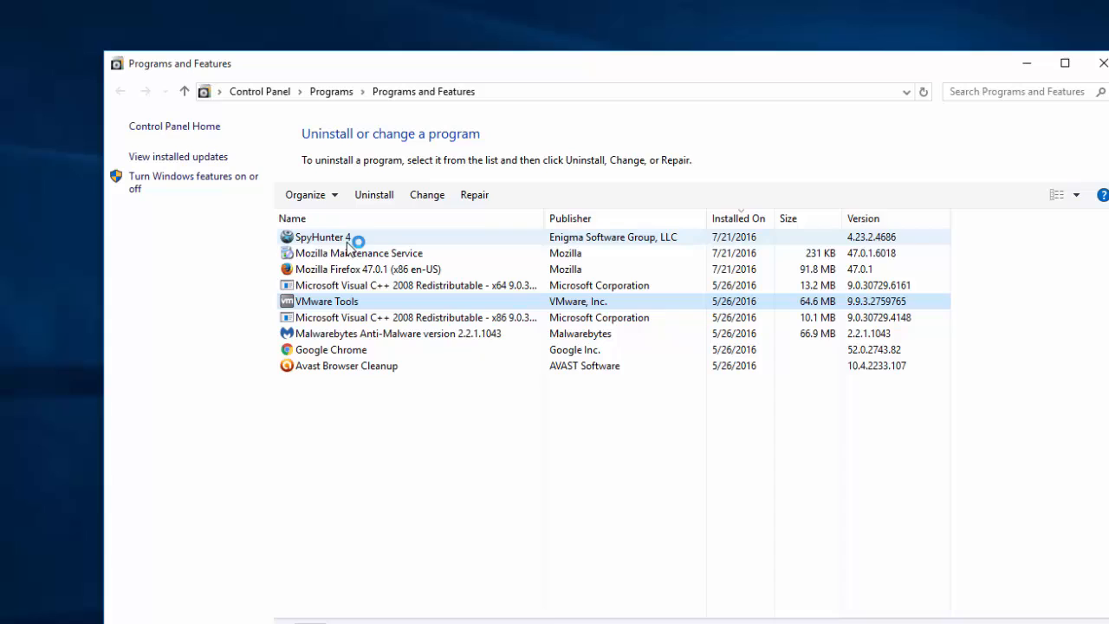
click(357, 253)
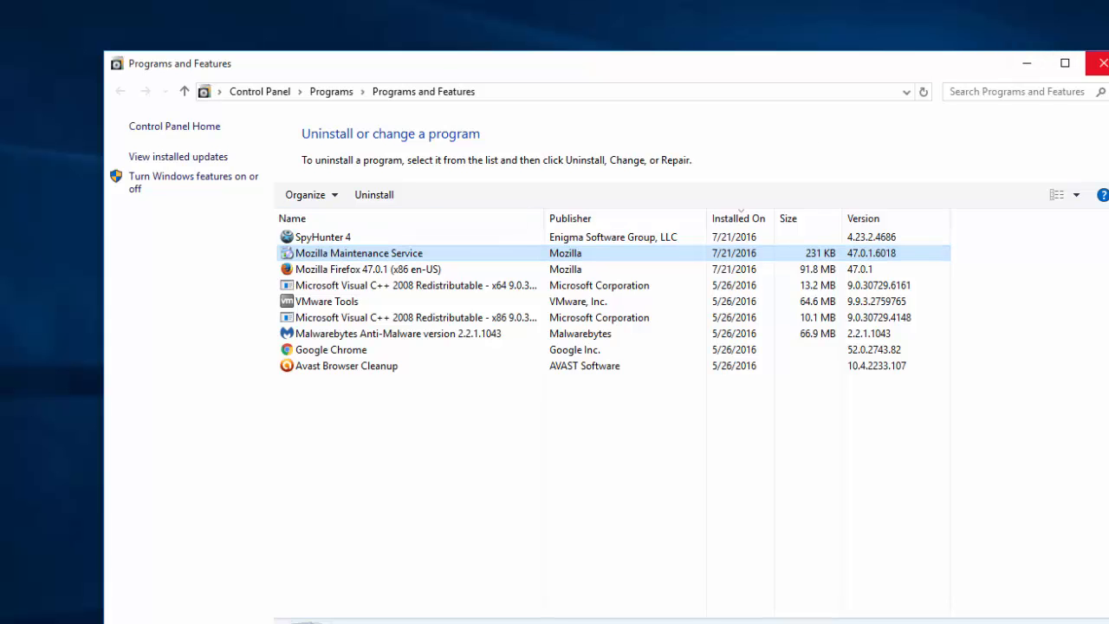
click(1104, 62)
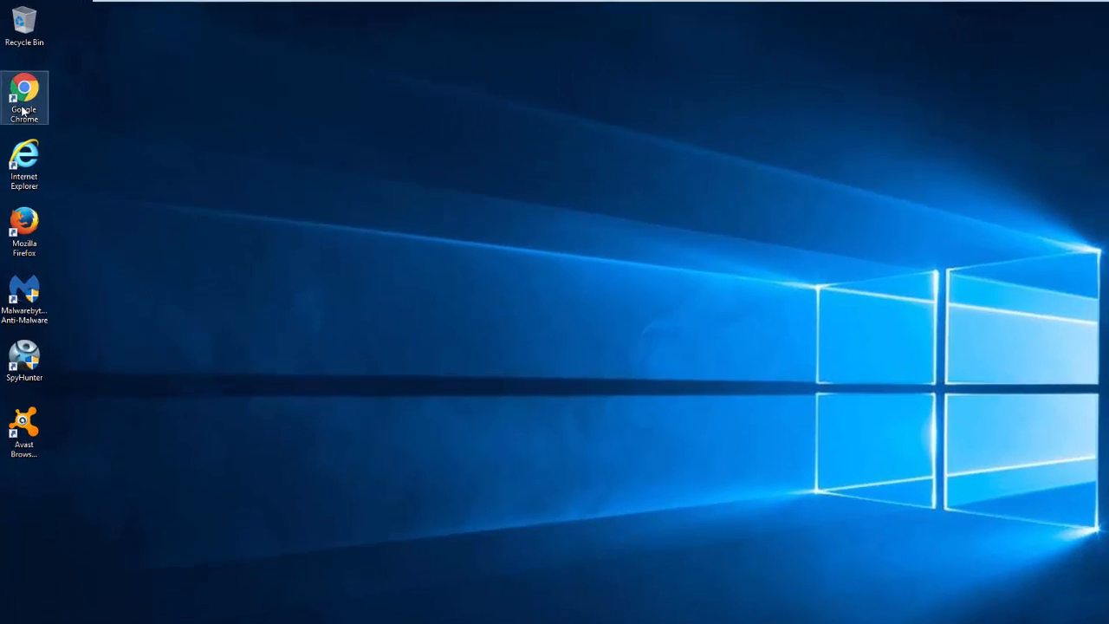
Remove the startgo123.com address from the Chrome shortcut's Target so it ends at chrome.exe, and apply.
right_click(27, 90)
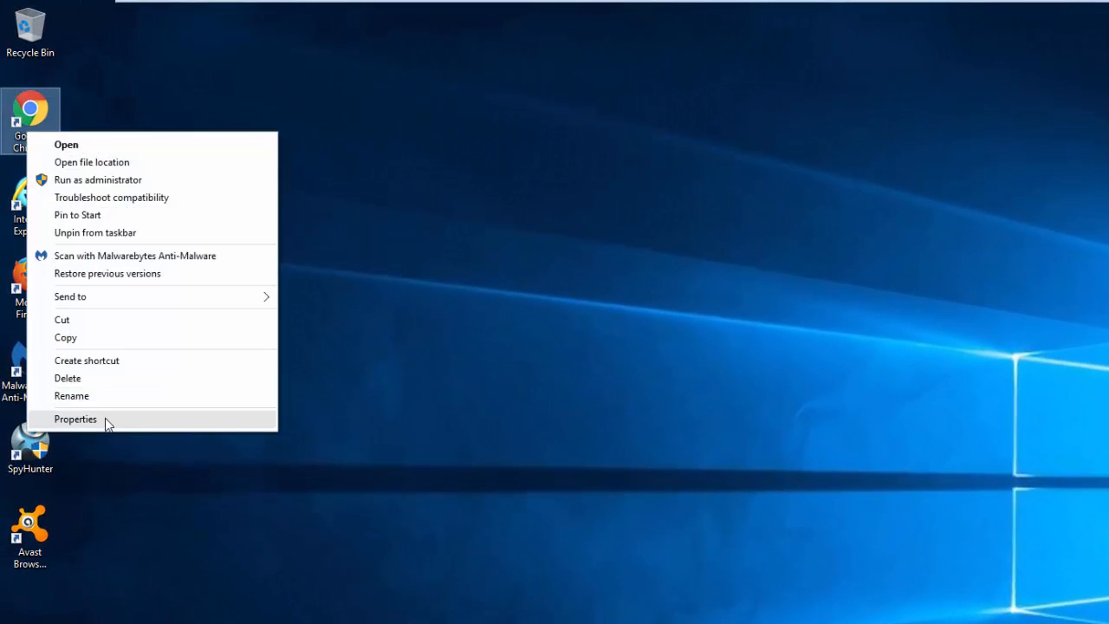
click(76, 418)
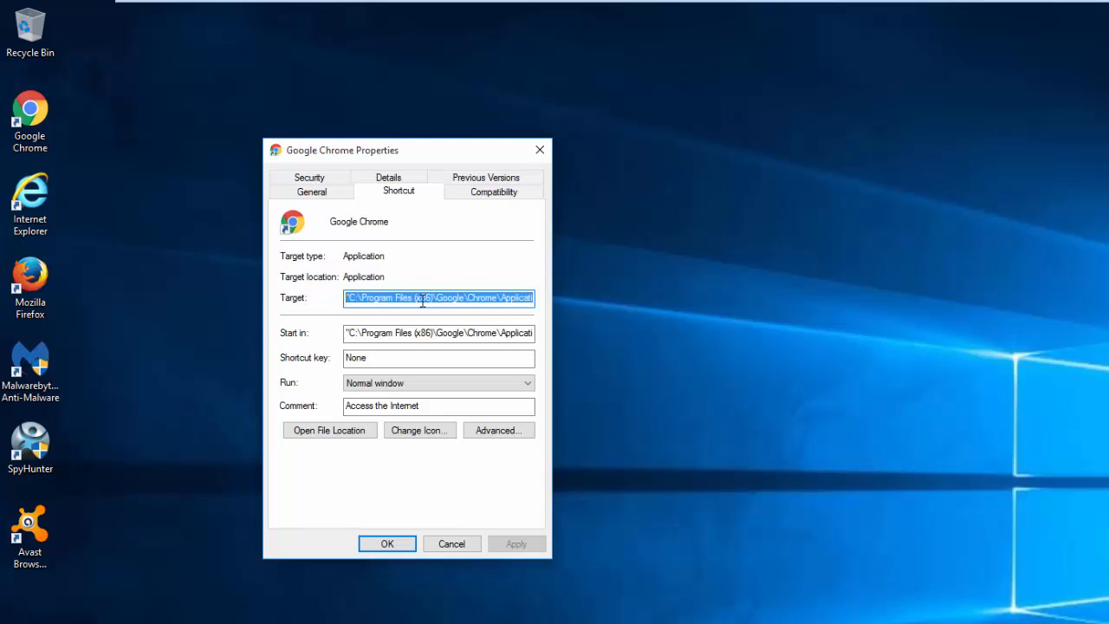
text(http://startgo123.com/nav/index?geo=en&src=)
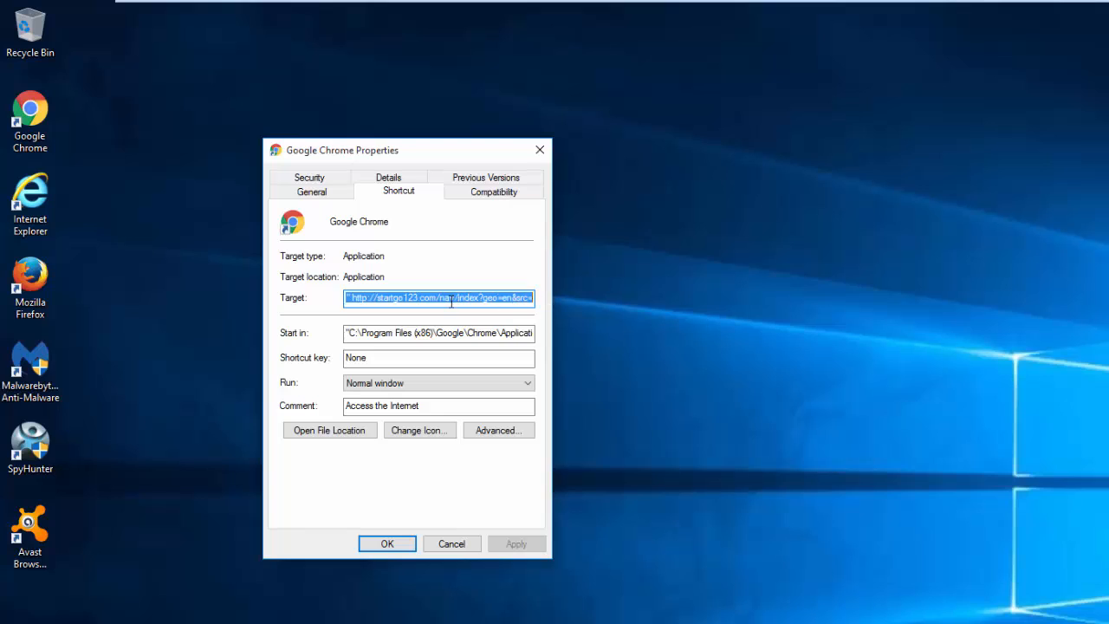
click(395, 298)
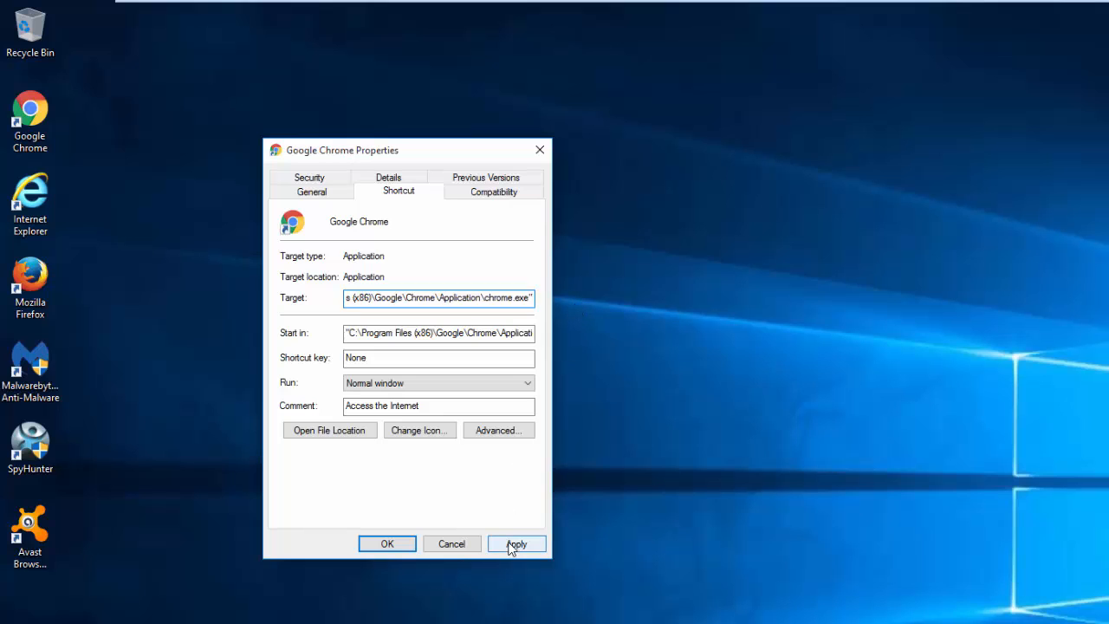
click(516, 544)
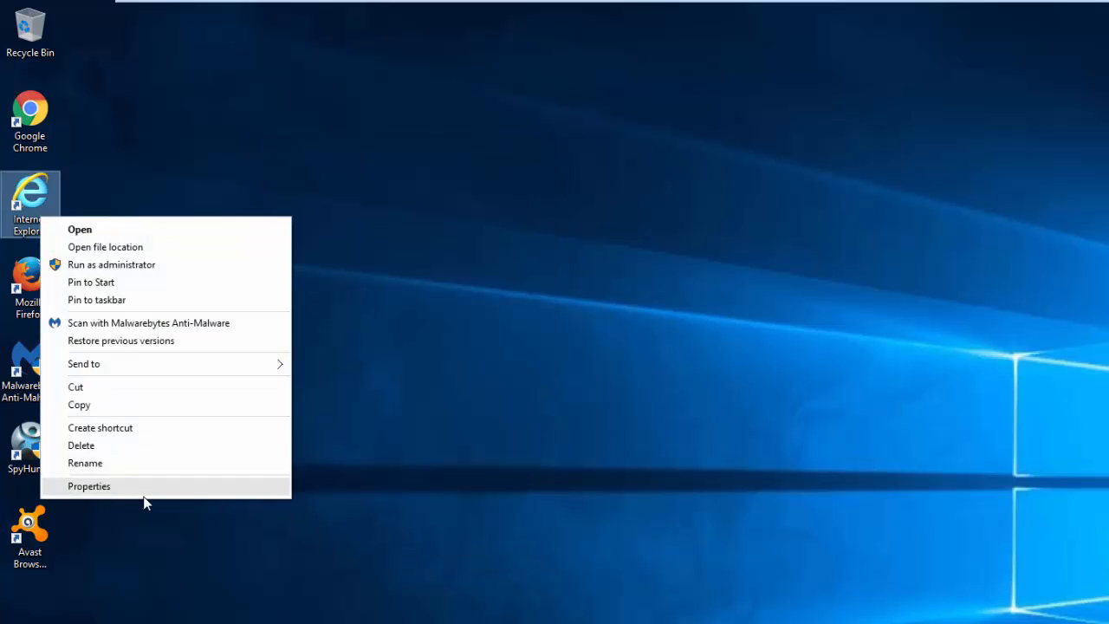
Set the Internet Explorer shortcut target to "C:\Program Files (x86)\Internet Explorer\iexplore.exe".
click(88, 485)
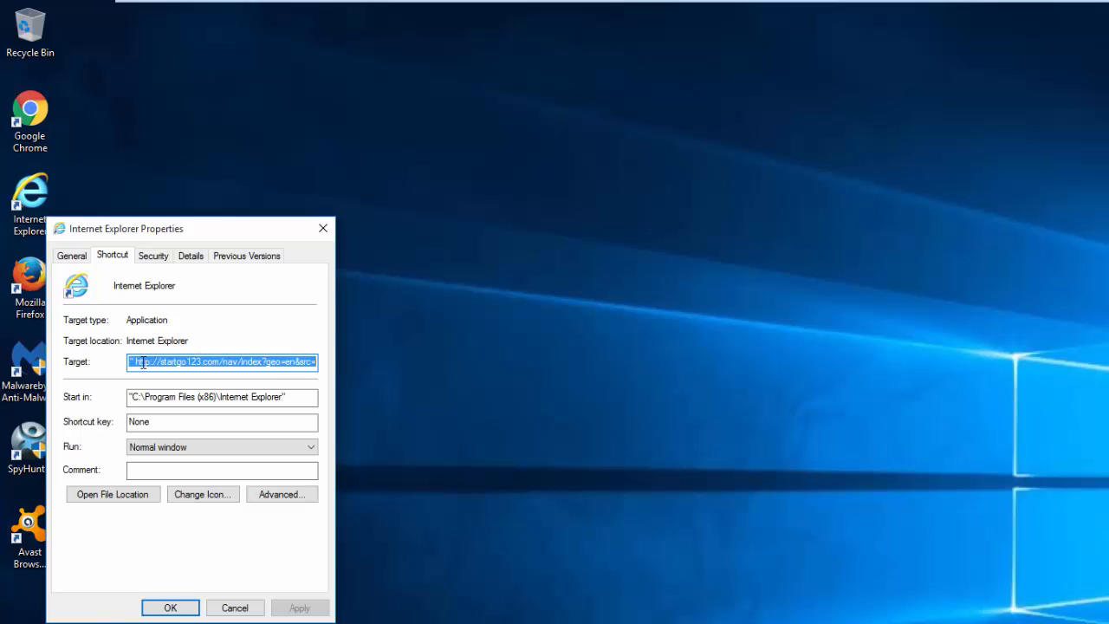
text("C:\Program Files (x86)\Internet Explorer\iexplore.exe")
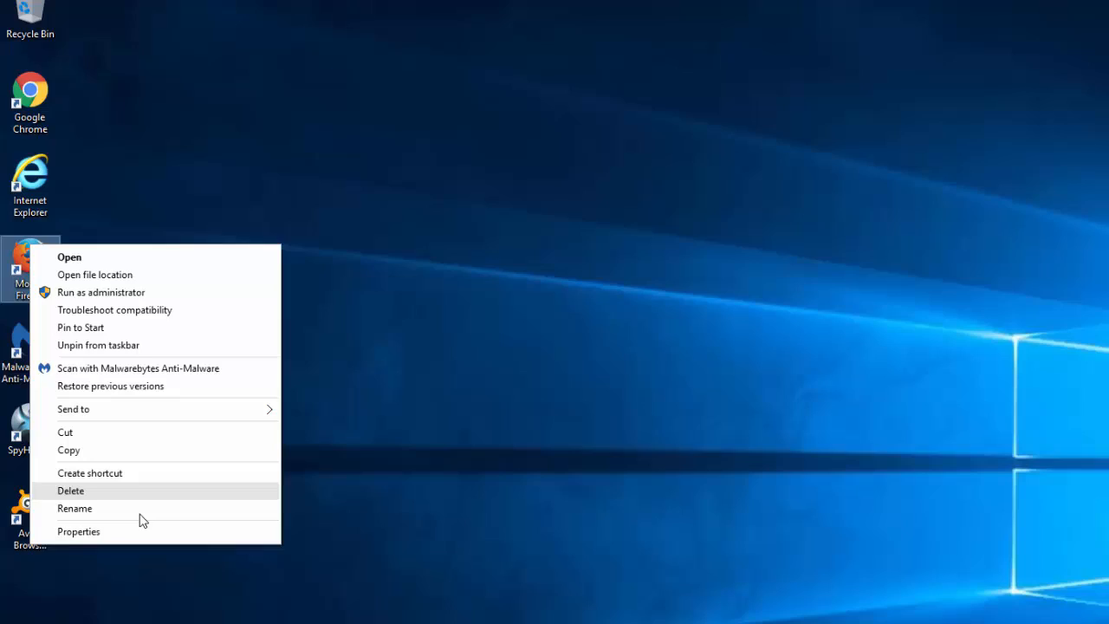
click(80, 530)
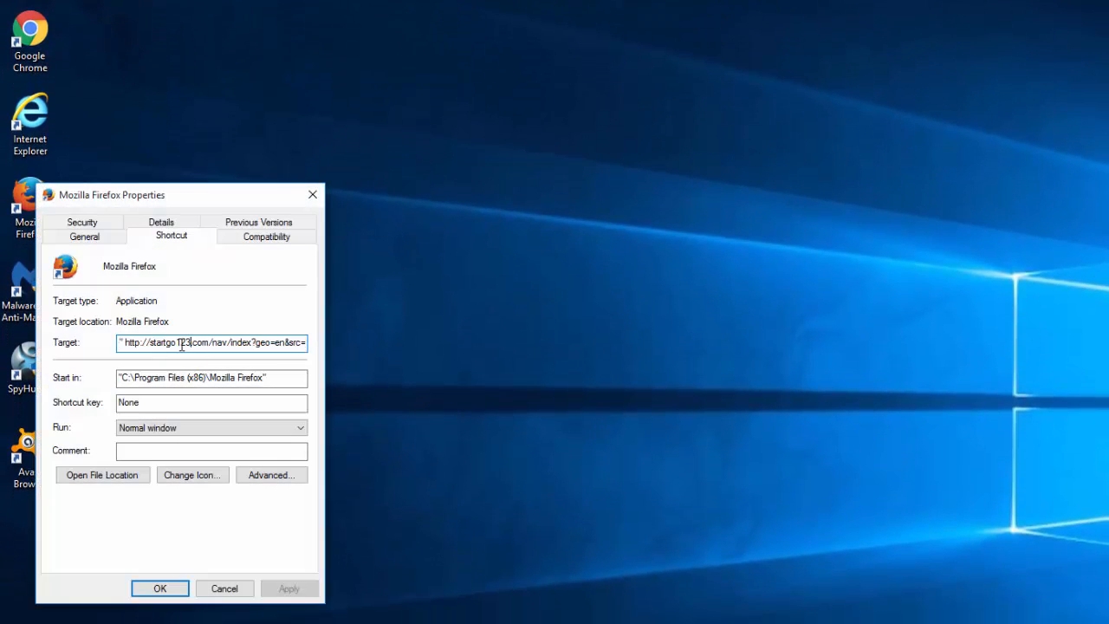
Replace the Firefox shortcut's hijacked target with firefox.exe and save the change.
click(287, 587)
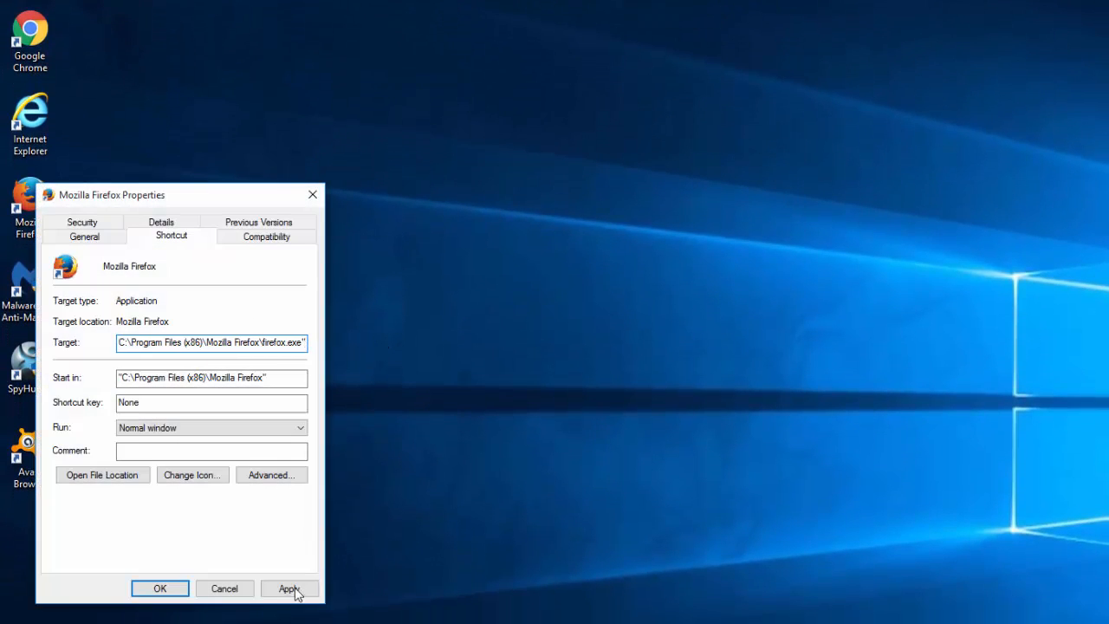
click(289, 589)
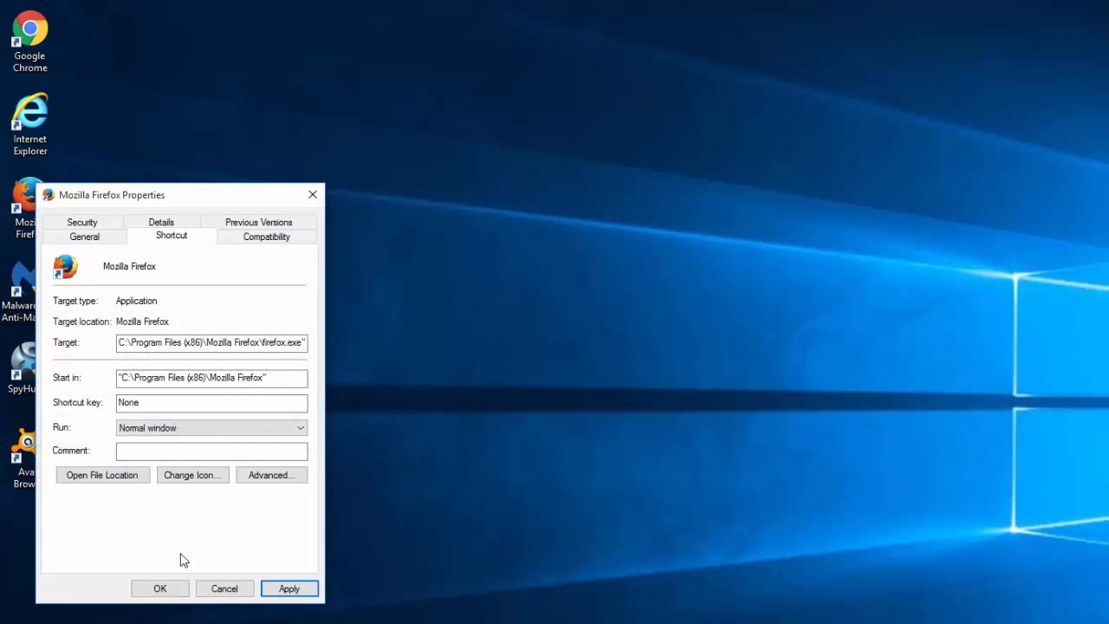
click(223, 589)
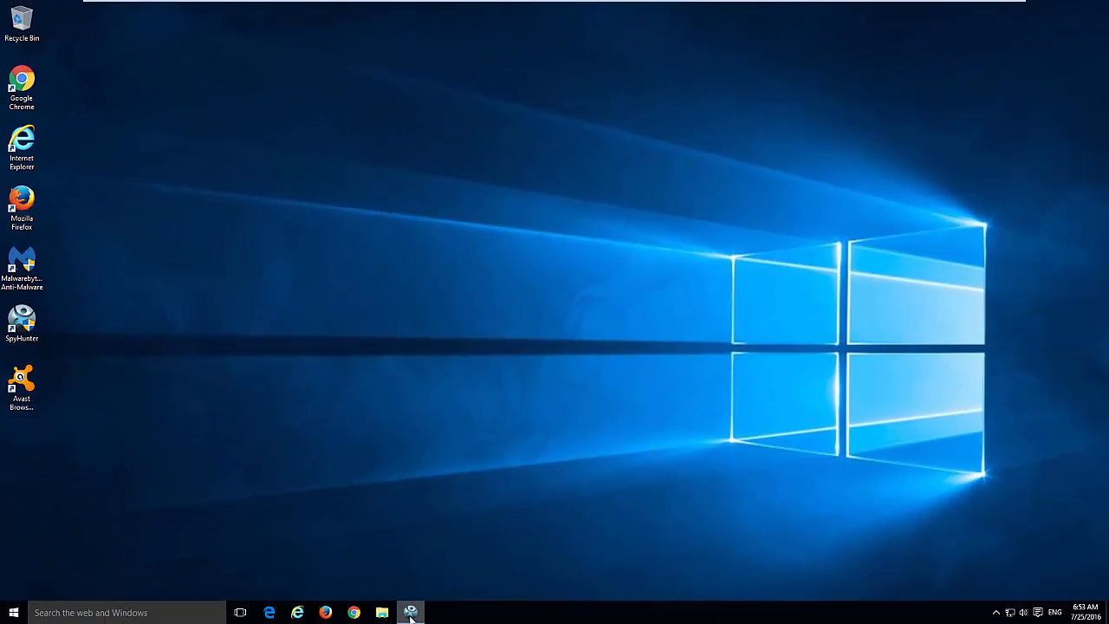
Bring SpyHunter's Scan Results forward and expand the six Startgo123.com infection entries.
click(411, 613)
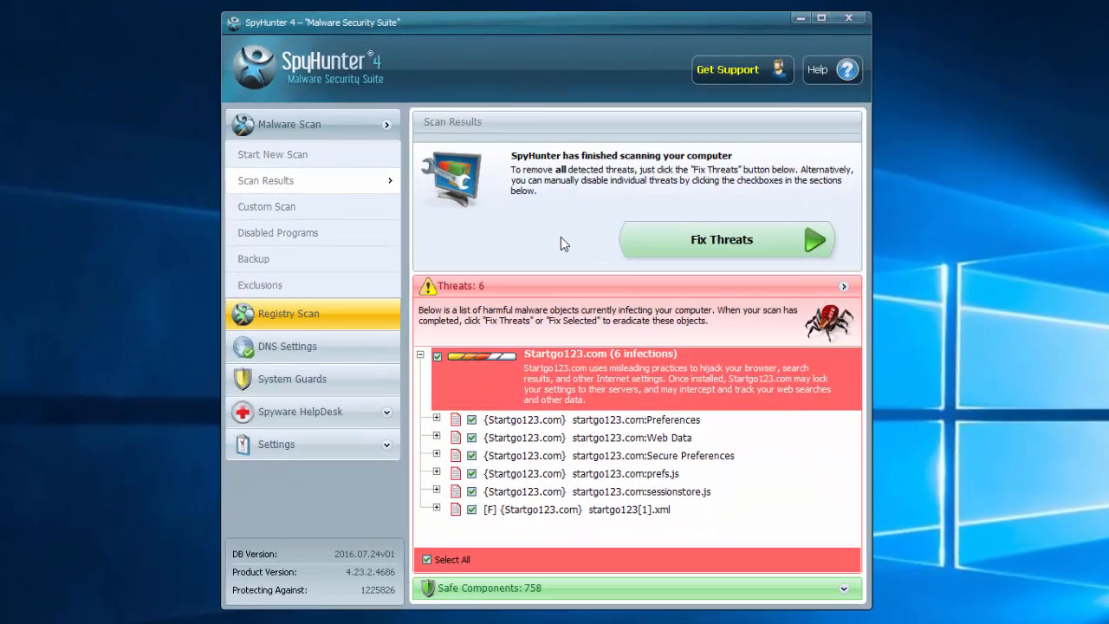
mouse_move(660, 239)
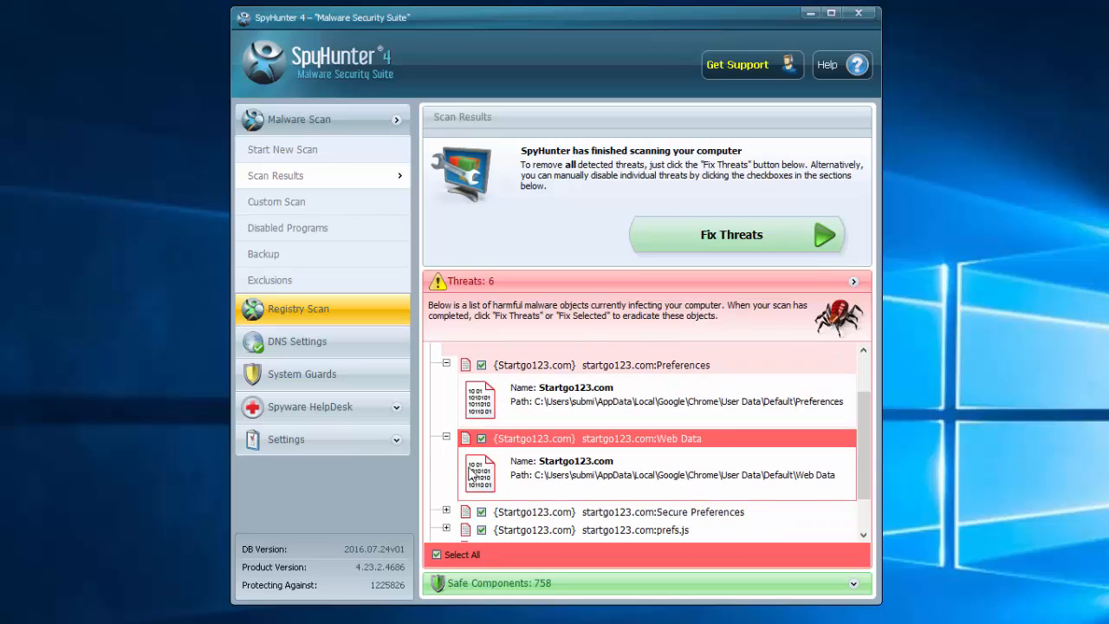
scroll(down, 3)
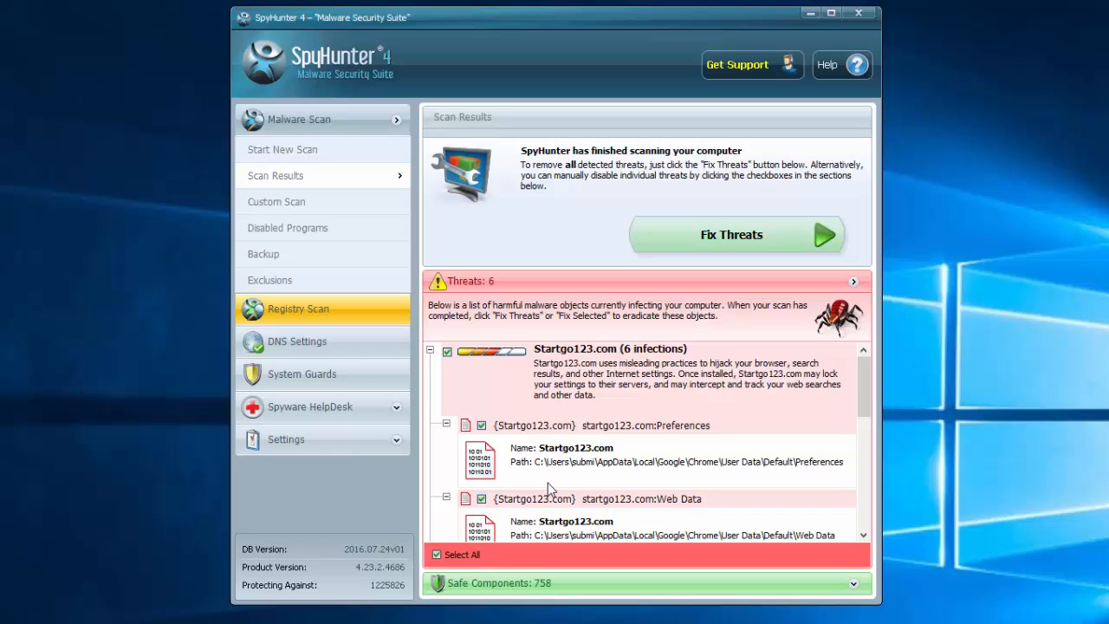
click(731, 234)
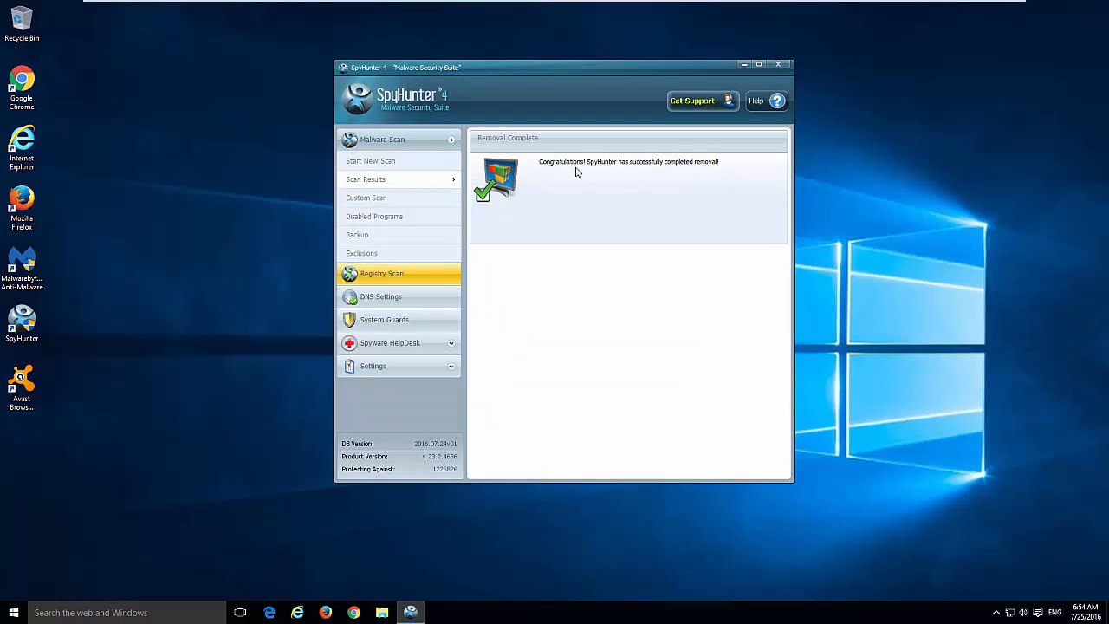
Close SpyHunter once the Startgo123.com removal is reported complete.
click(778, 62)
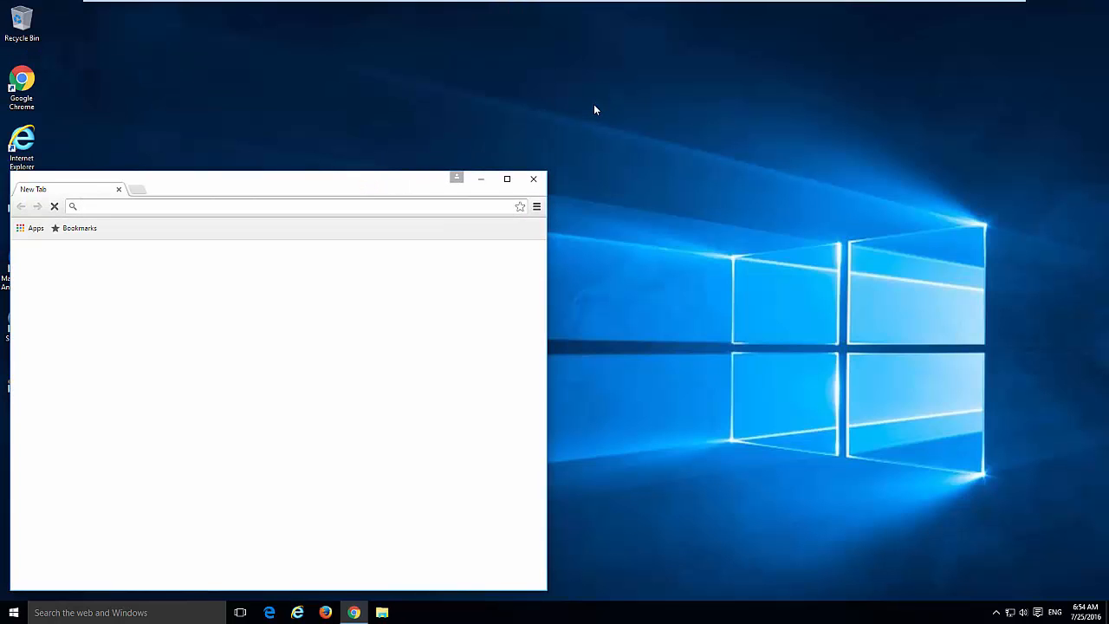
Centre the Chrome window and go to the Extensions page via Settings.
drag(259, 178, 488, 83)
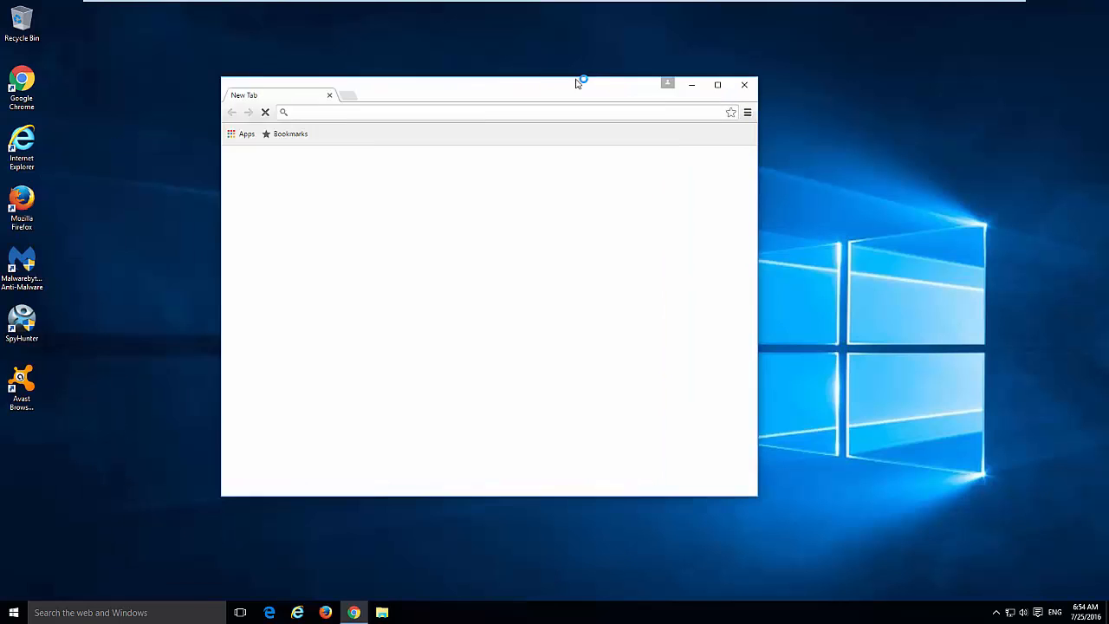
click(747, 111)
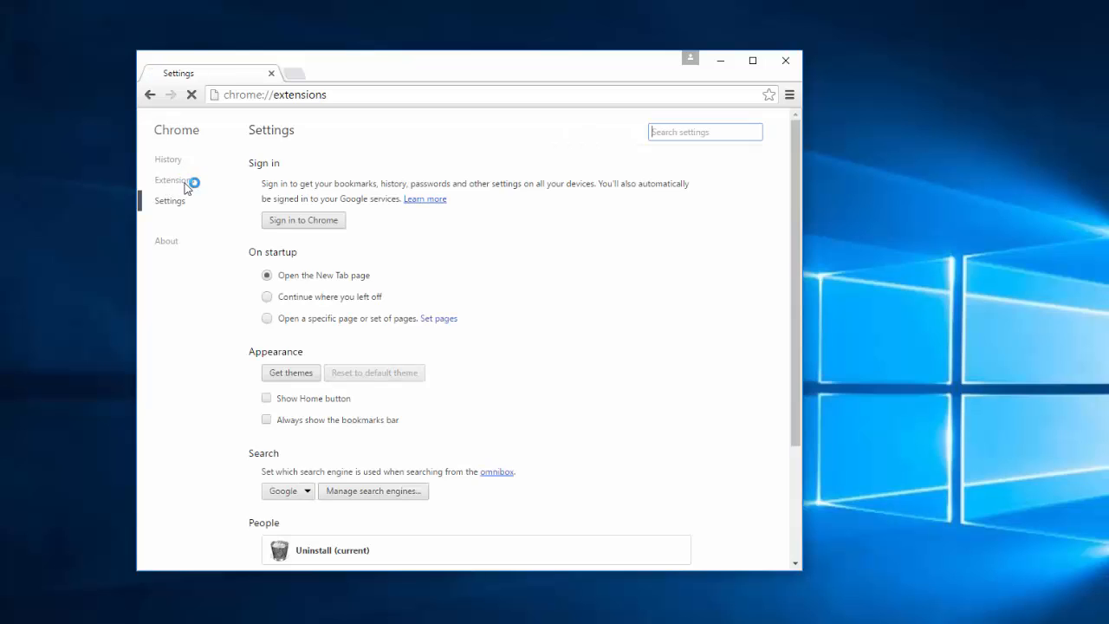
click(173, 180)
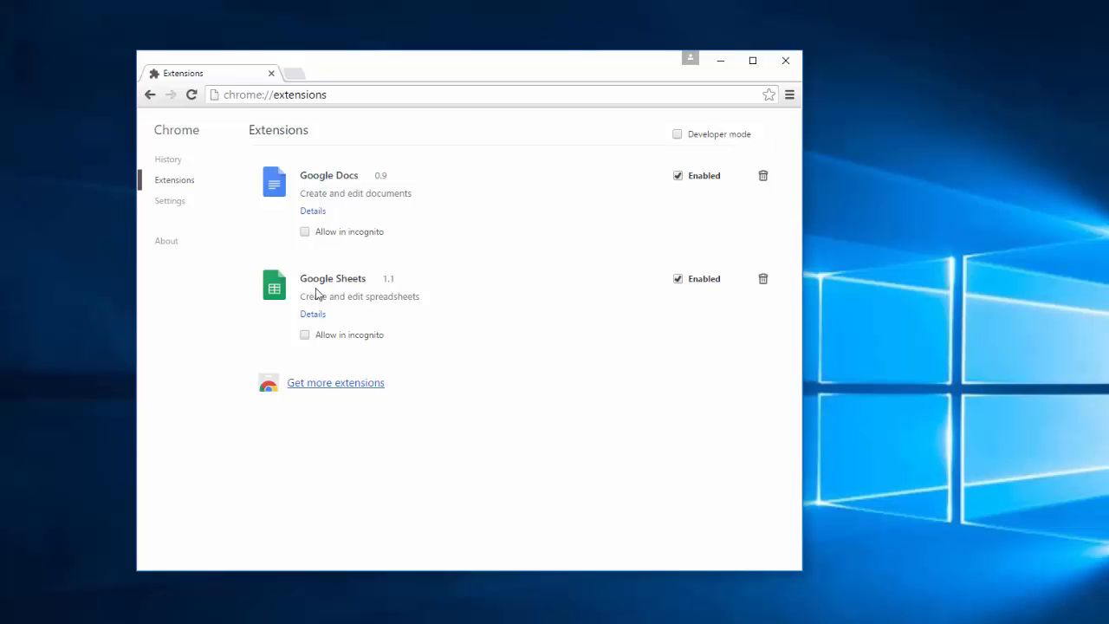
mouse_move(353, 294)
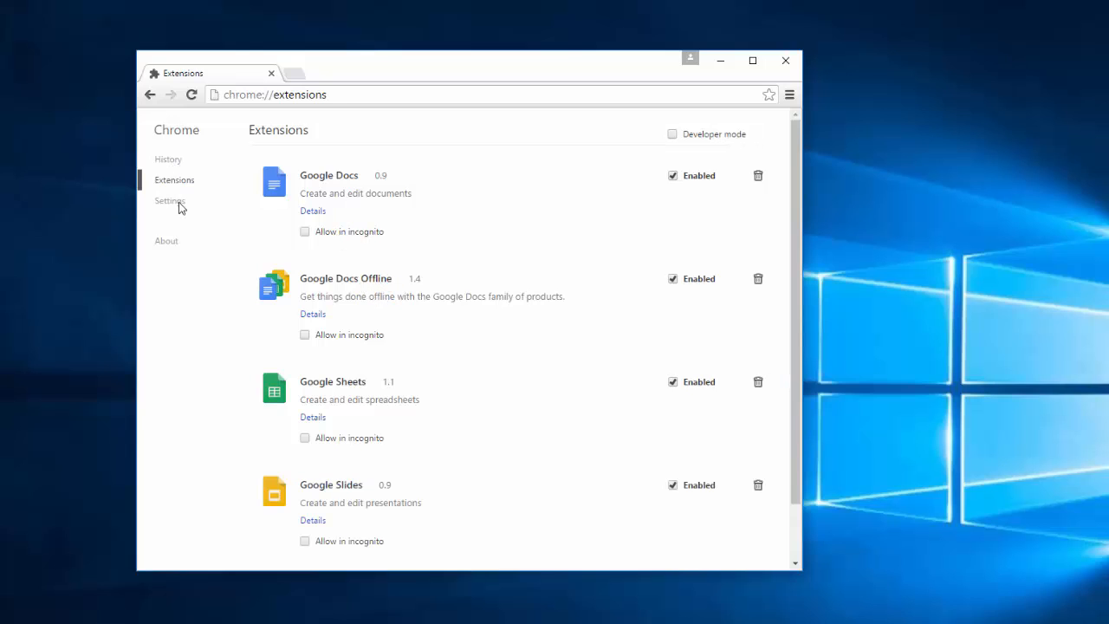
Leave the four Google extensions listed and return to the main Settings page.
click(170, 201)
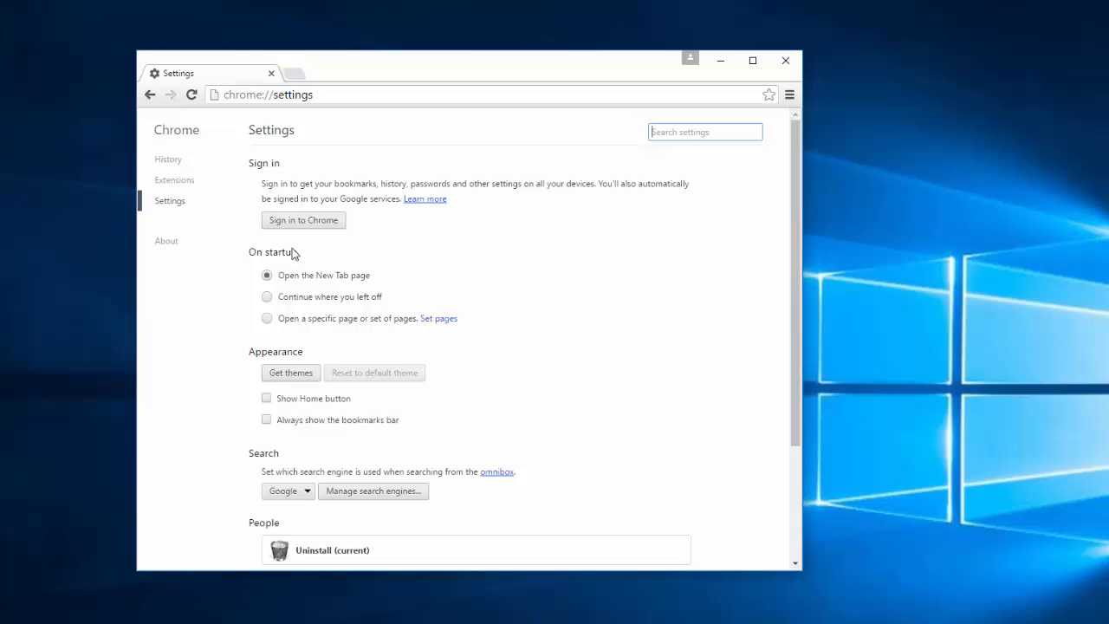
Check the startup pages list is empty and close the dialog.
scroll(down, 3)
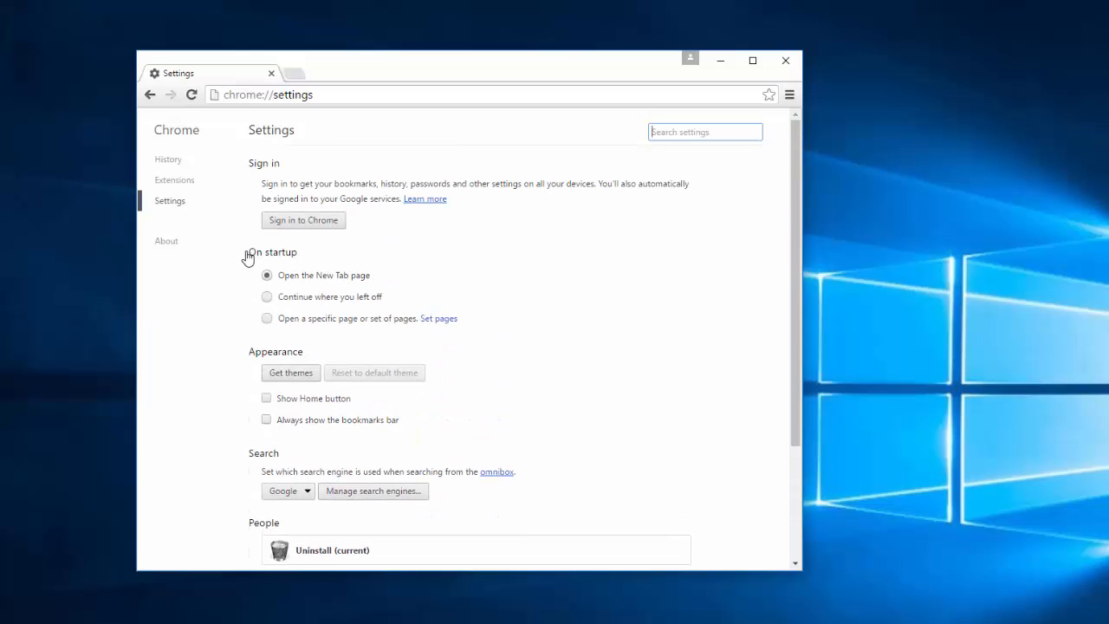
mouse_move(438, 319)
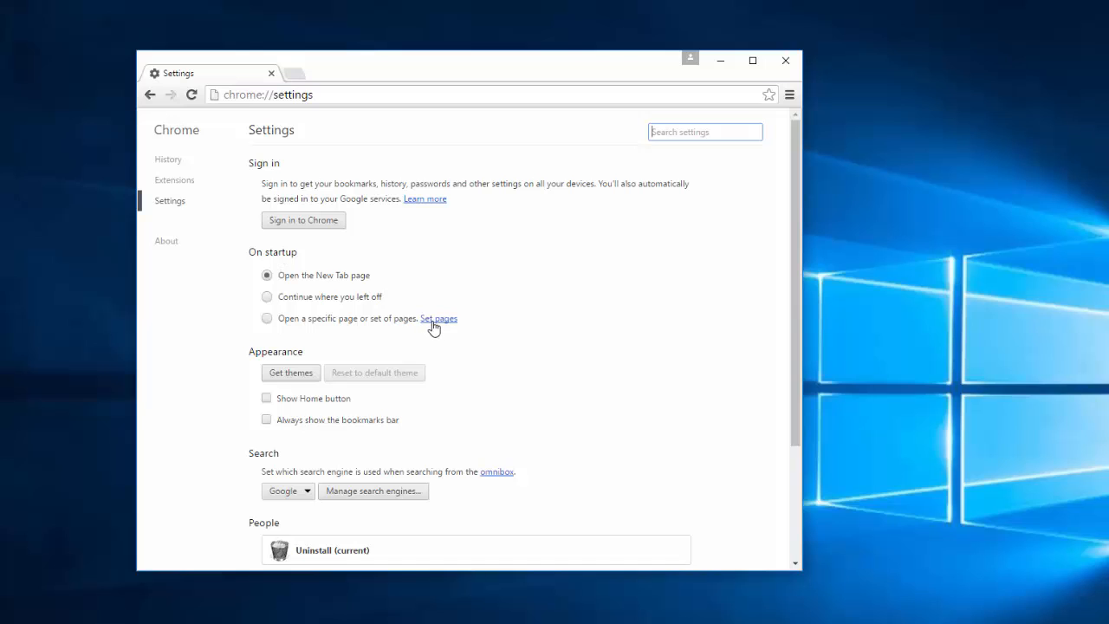
click(438, 318)
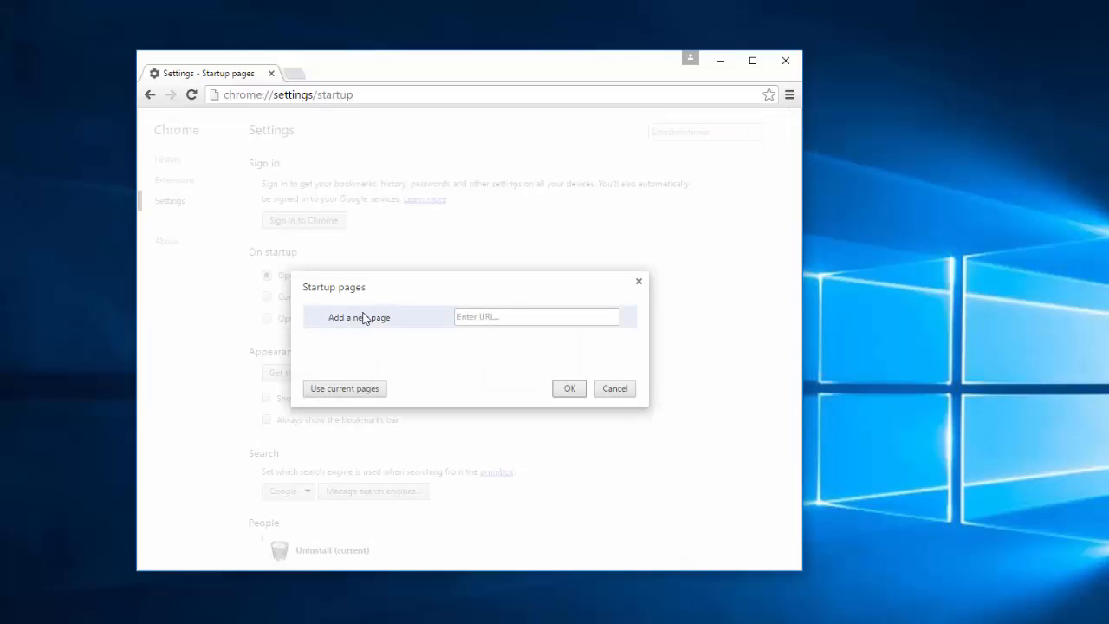
click(533, 317)
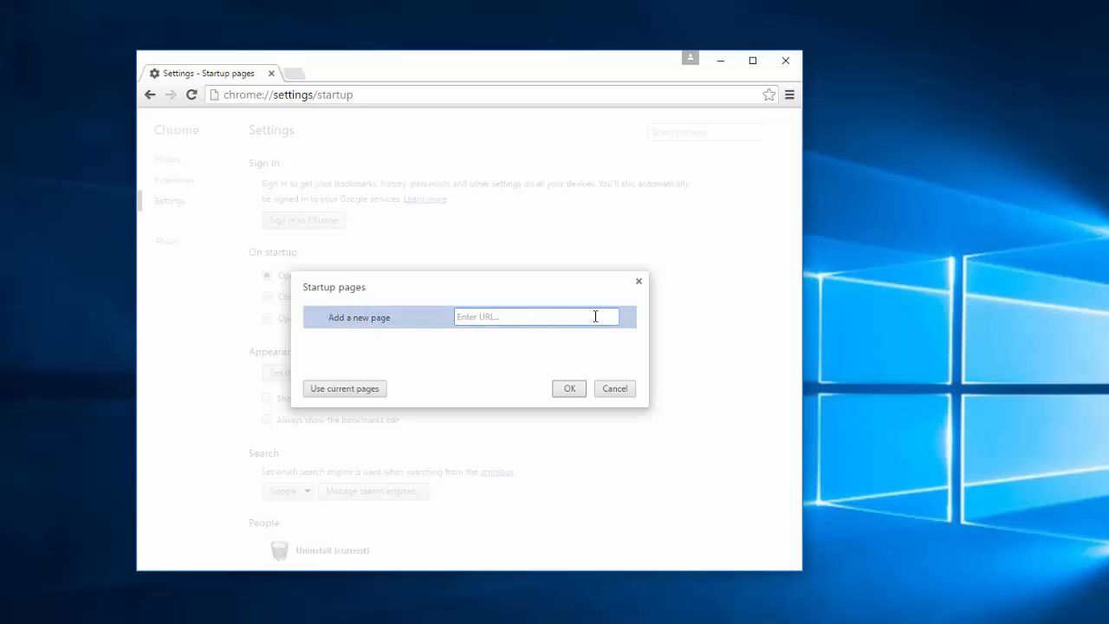
click(614, 388)
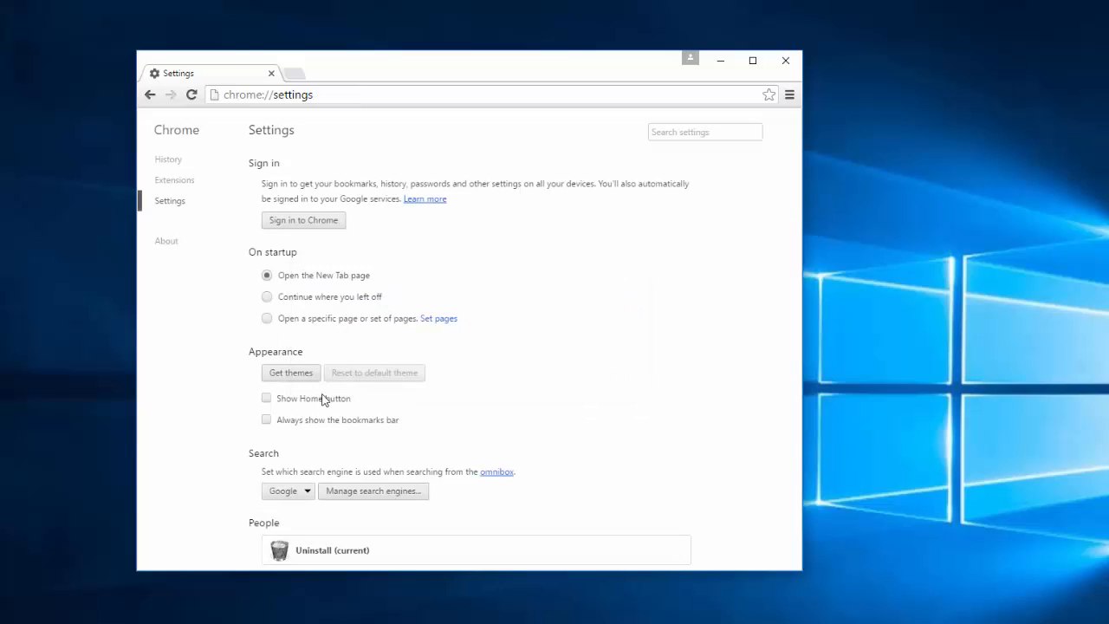
Enable the home button using the New Tab page and confirm the choice.
click(267, 396)
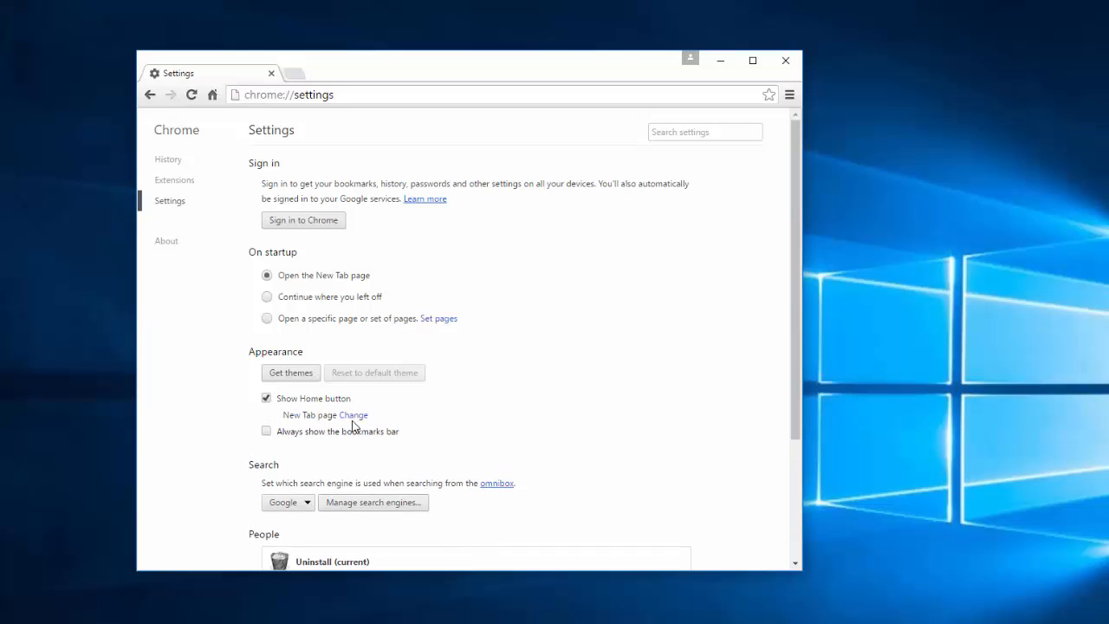
click(353, 414)
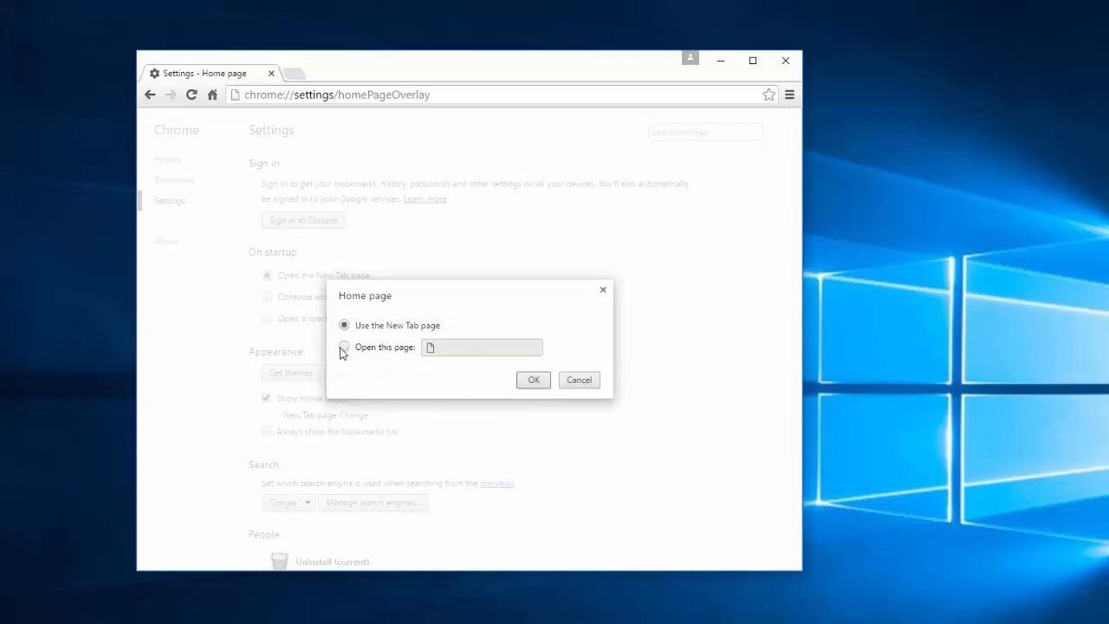
click(343, 347)
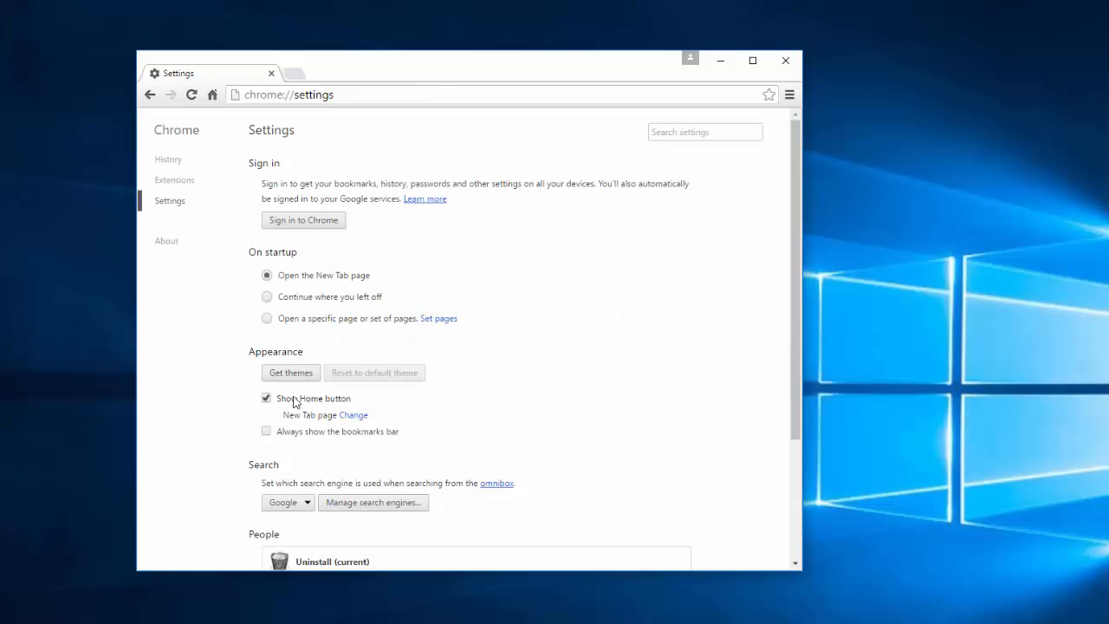
click(373, 502)
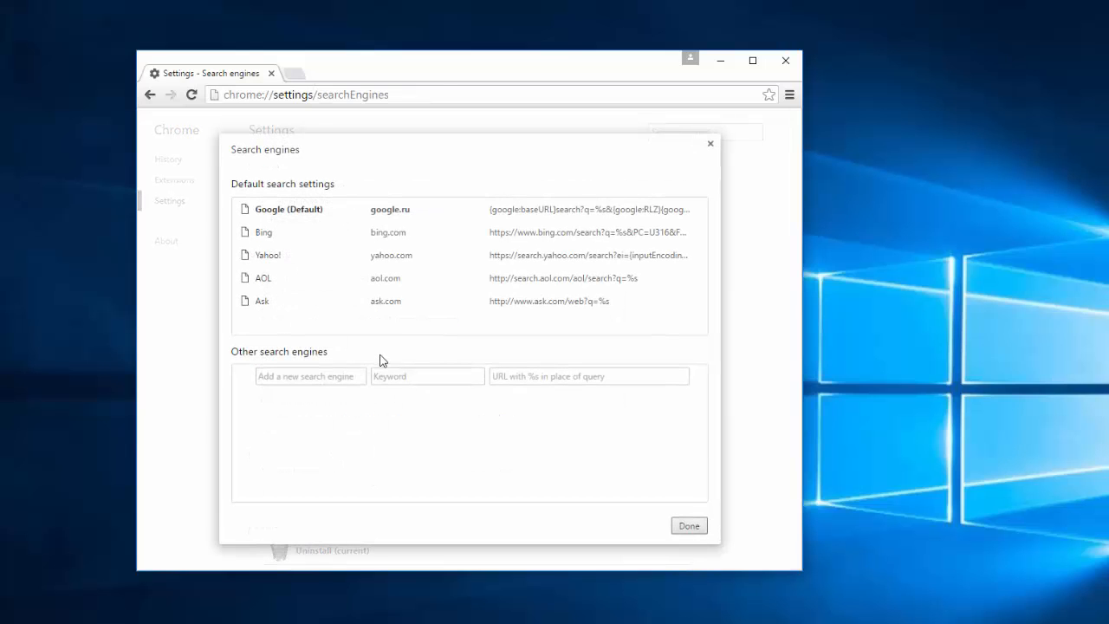
mouse_move(700, 302)
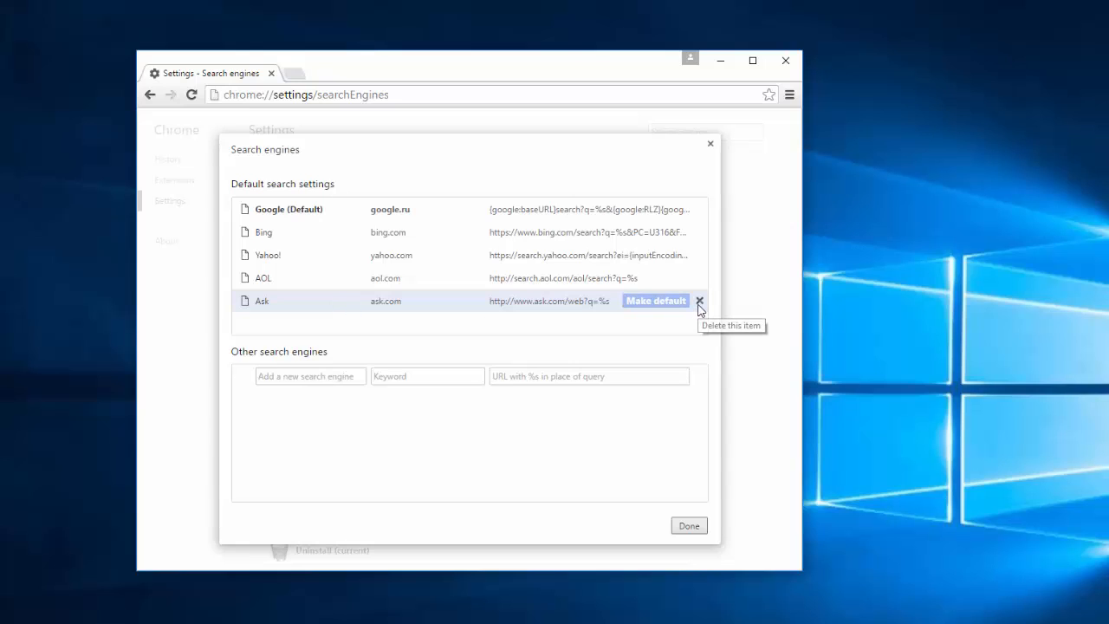
mouse_move(516, 235)
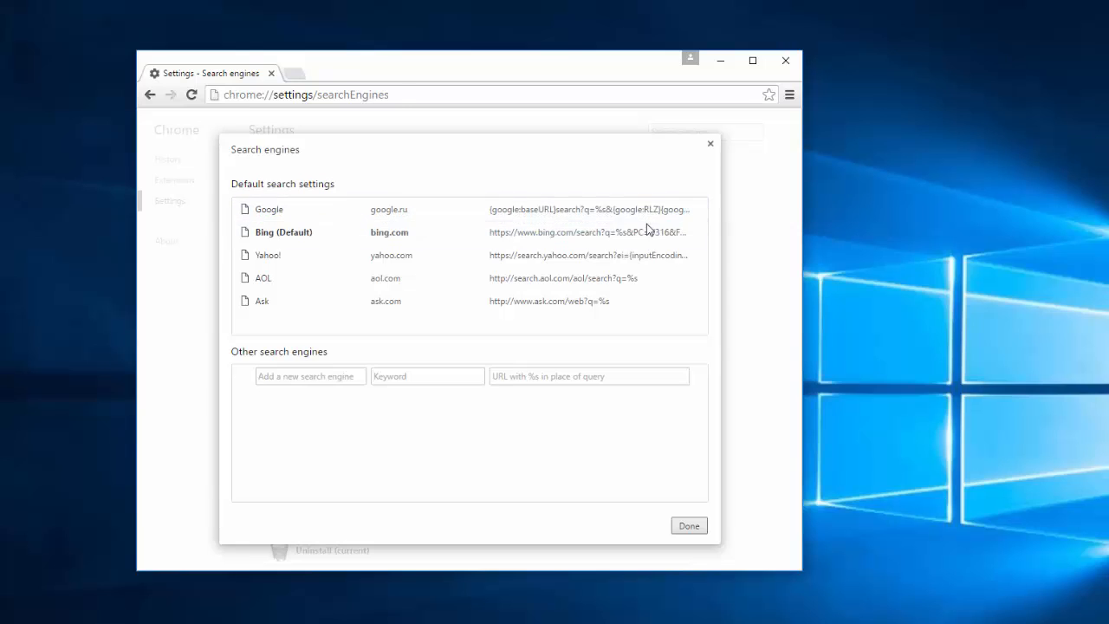
Make Google the default engine and remove Ask and AOL from Chrome's search engine list.
click(655, 208)
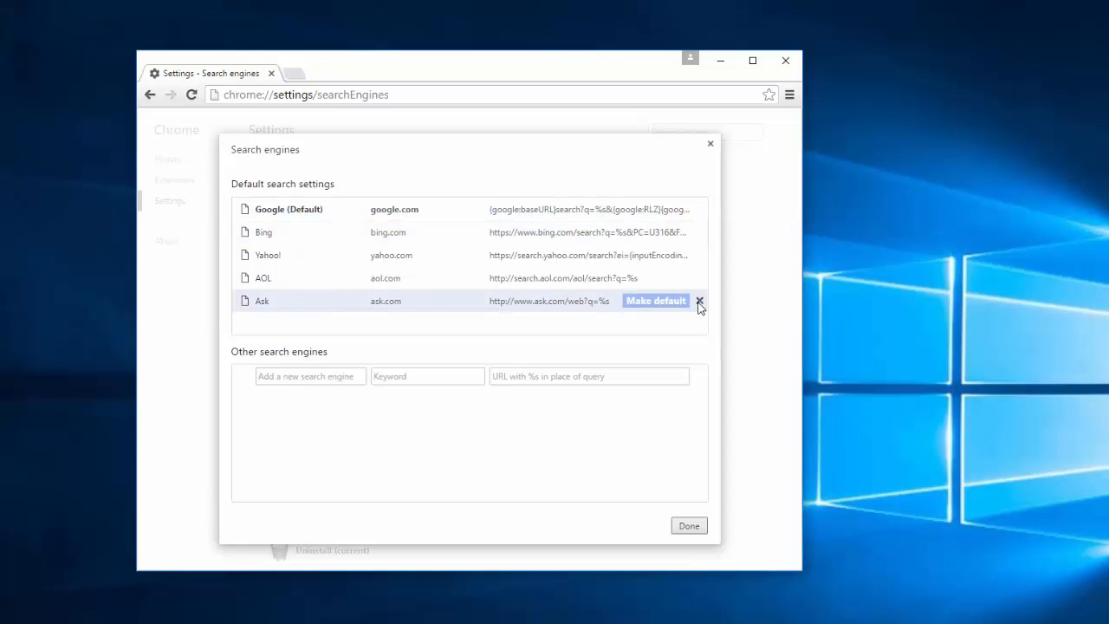
mouse_move(742, 305)
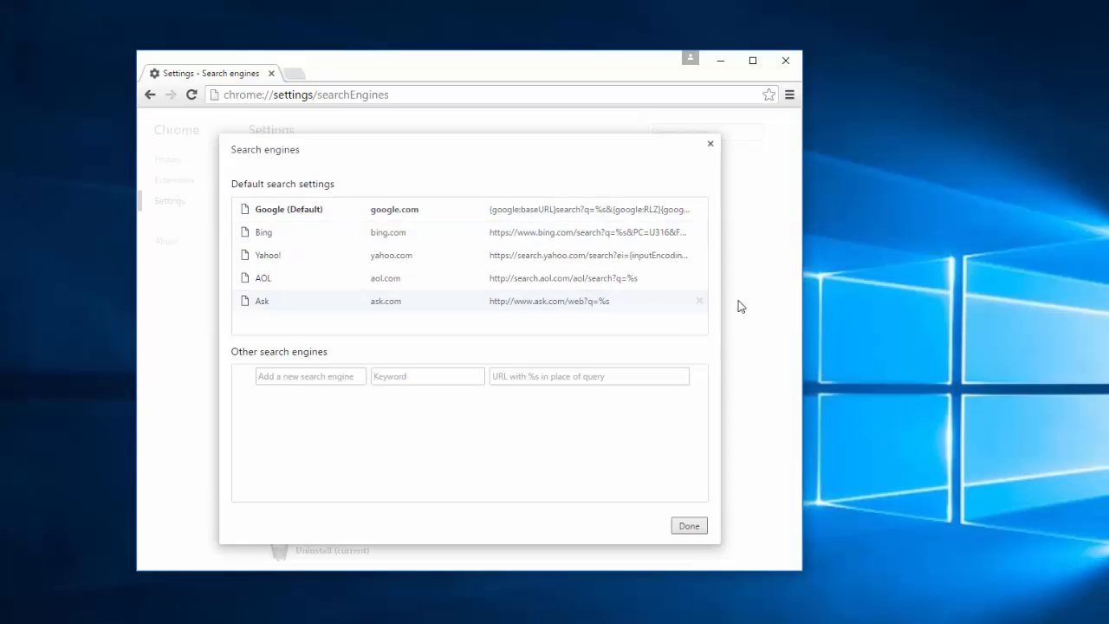
click(700, 301)
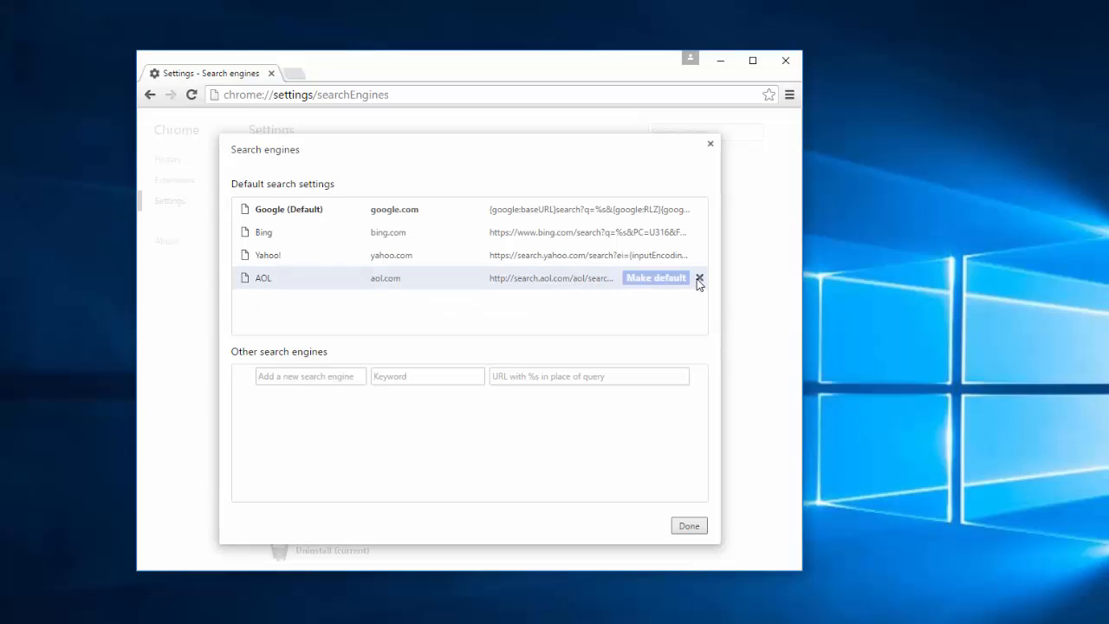
click(700, 278)
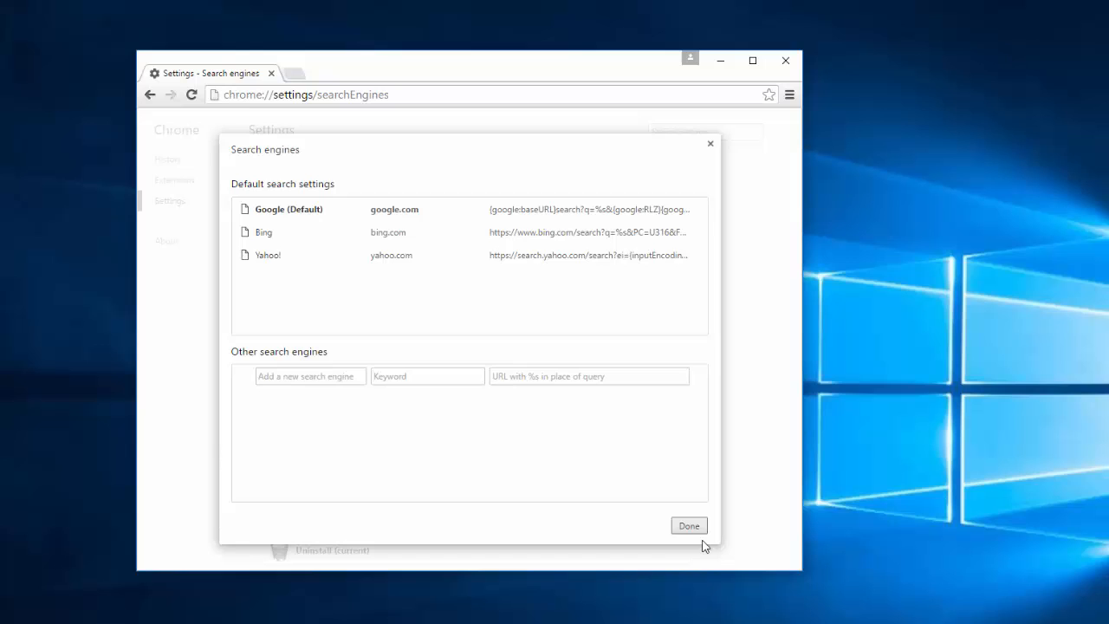
click(689, 524)
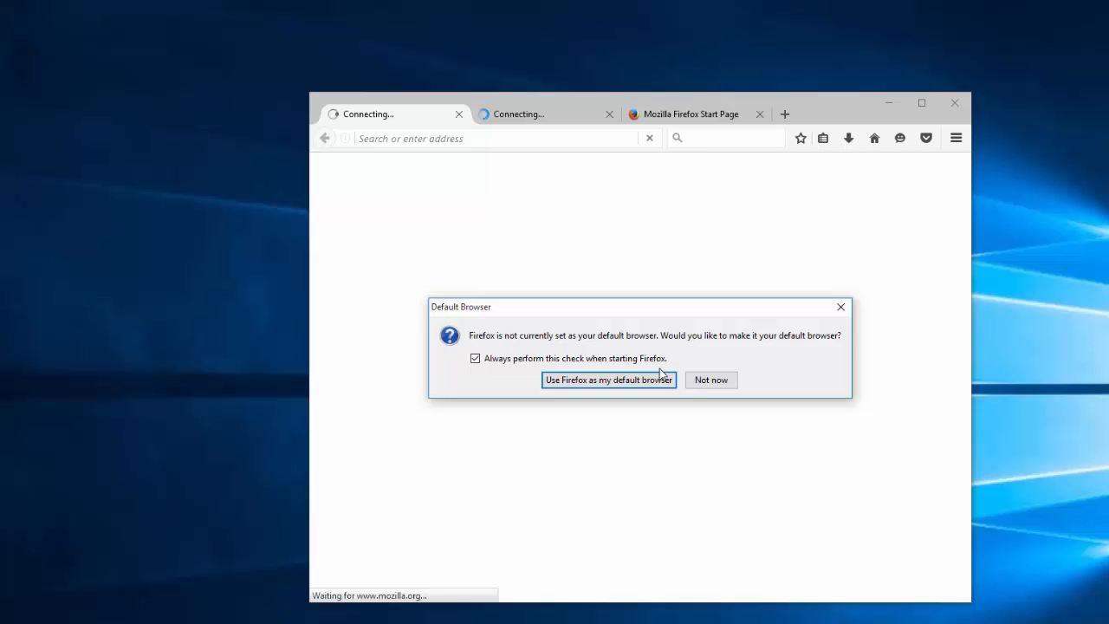
Dismiss the default-browser prompt, close the extra Mozilla tabs and remove the searchglobo.com tile.
click(710, 379)
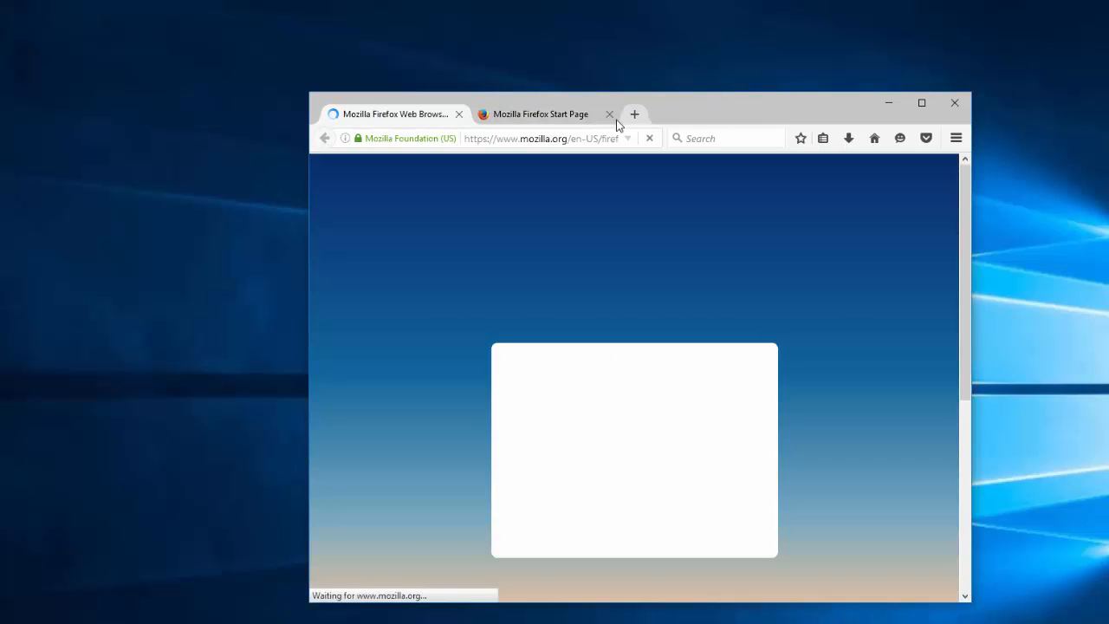
click(609, 115)
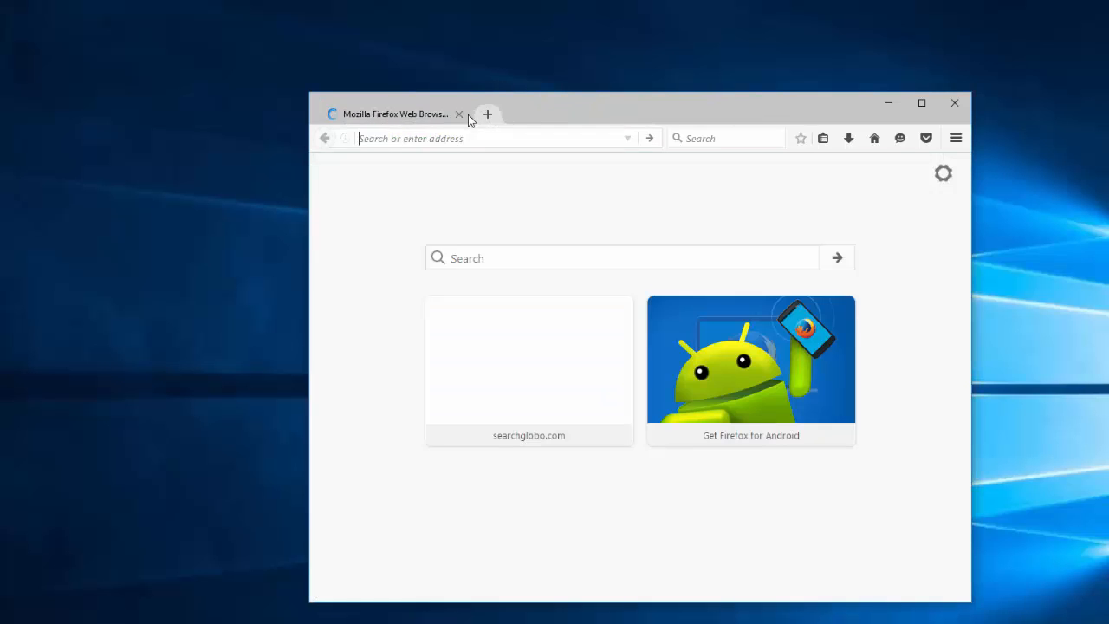
click(620, 308)
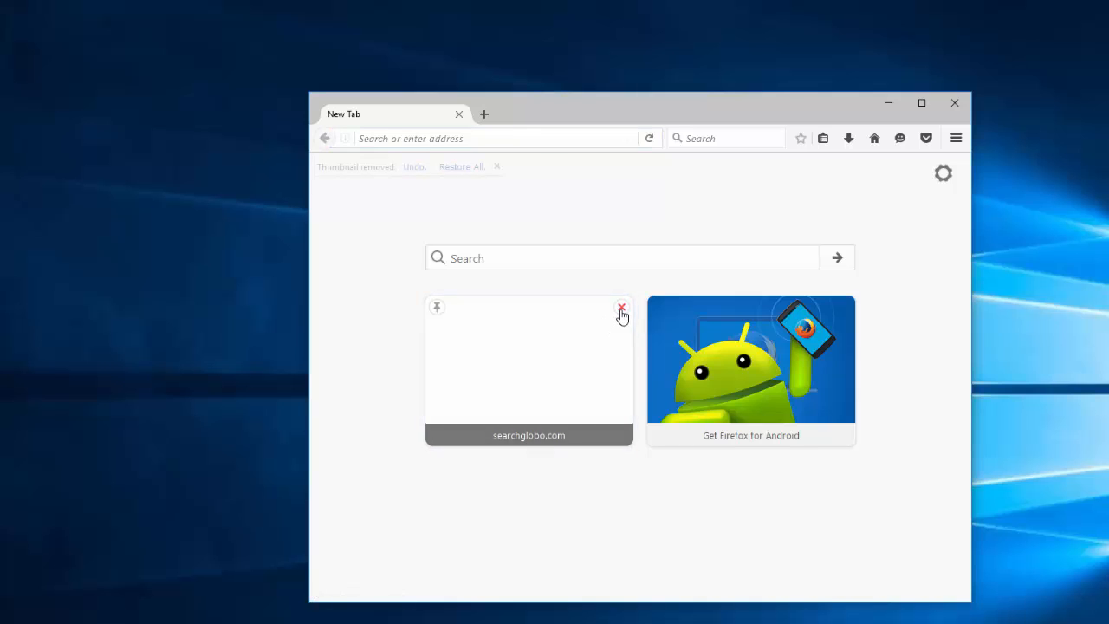
click(620, 308)
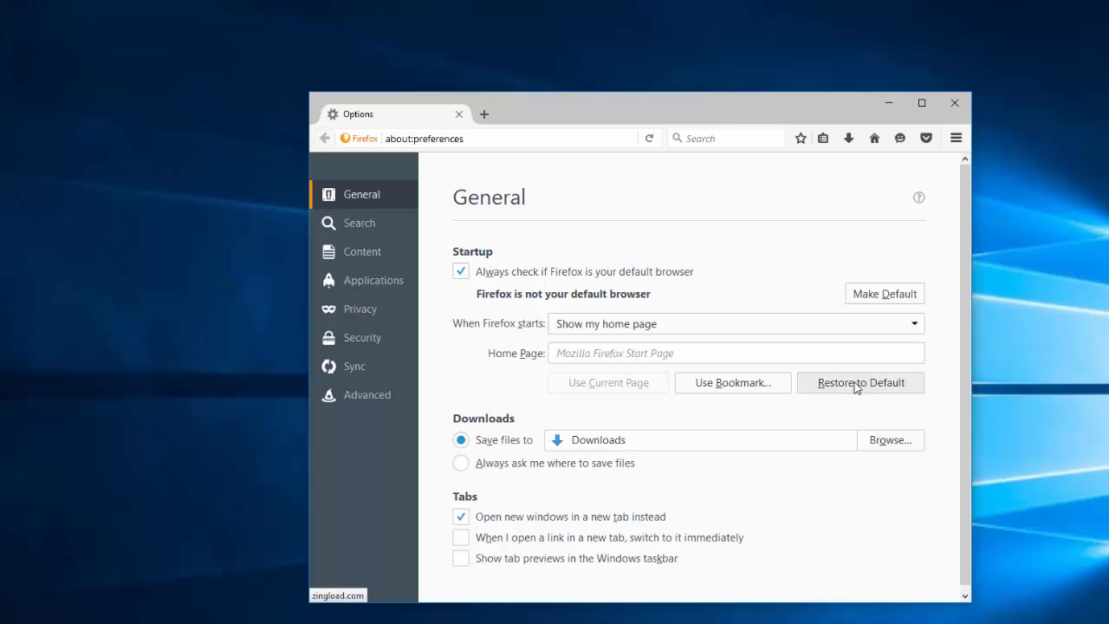
Restore Firefox's default home page and remove Twitter from one-click search engines.
click(361, 222)
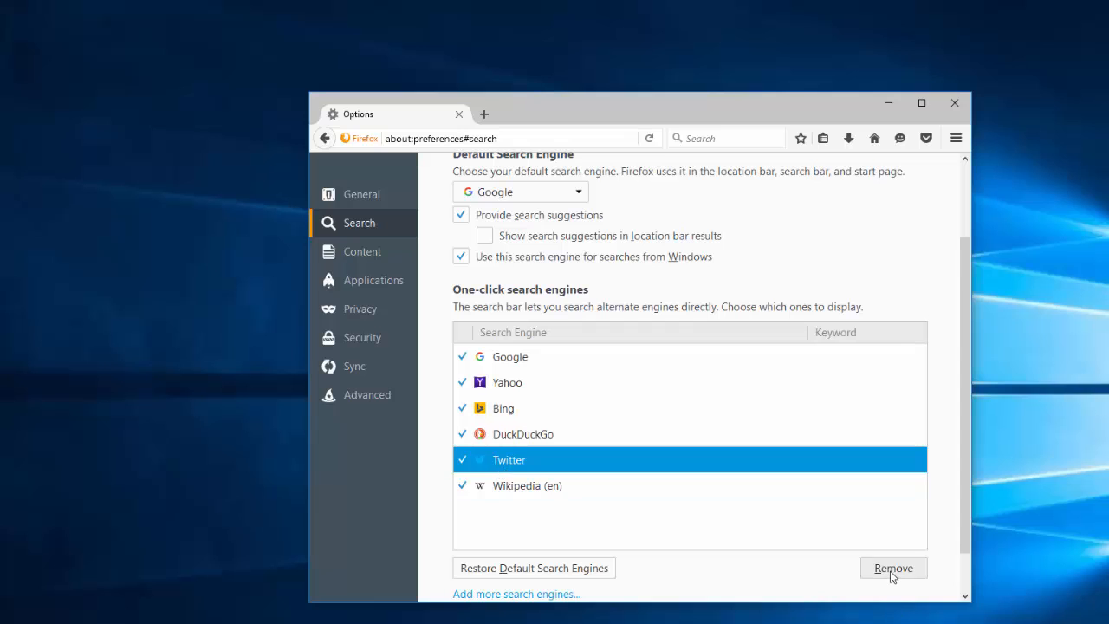
click(894, 568)
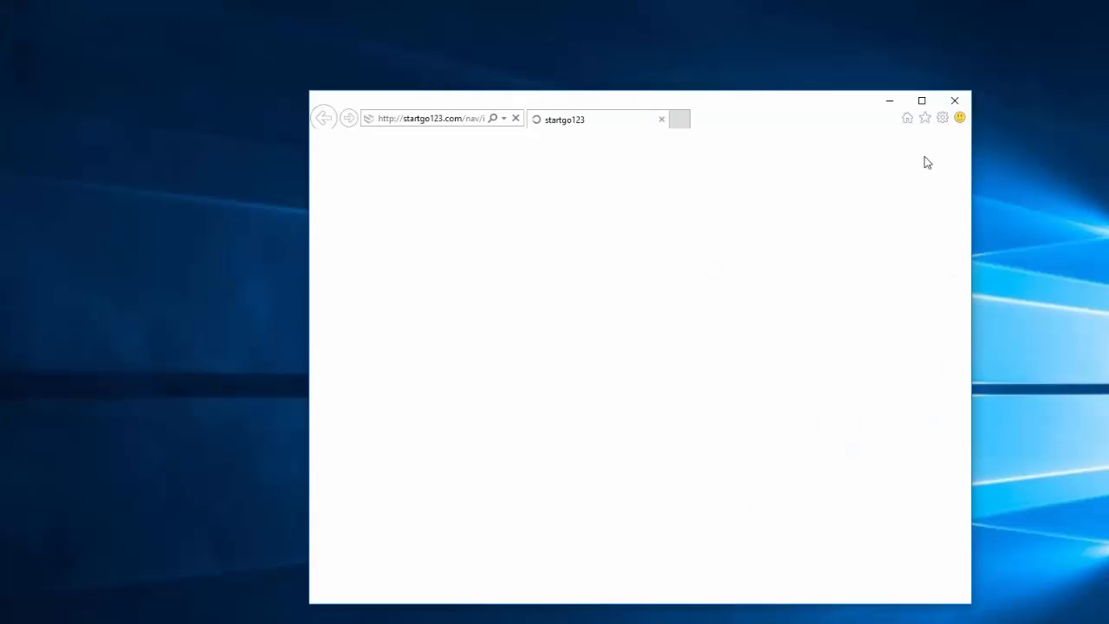
Set Internet Explorer's home page to the New Tab page via Internet Options, then close IE.
click(943, 118)
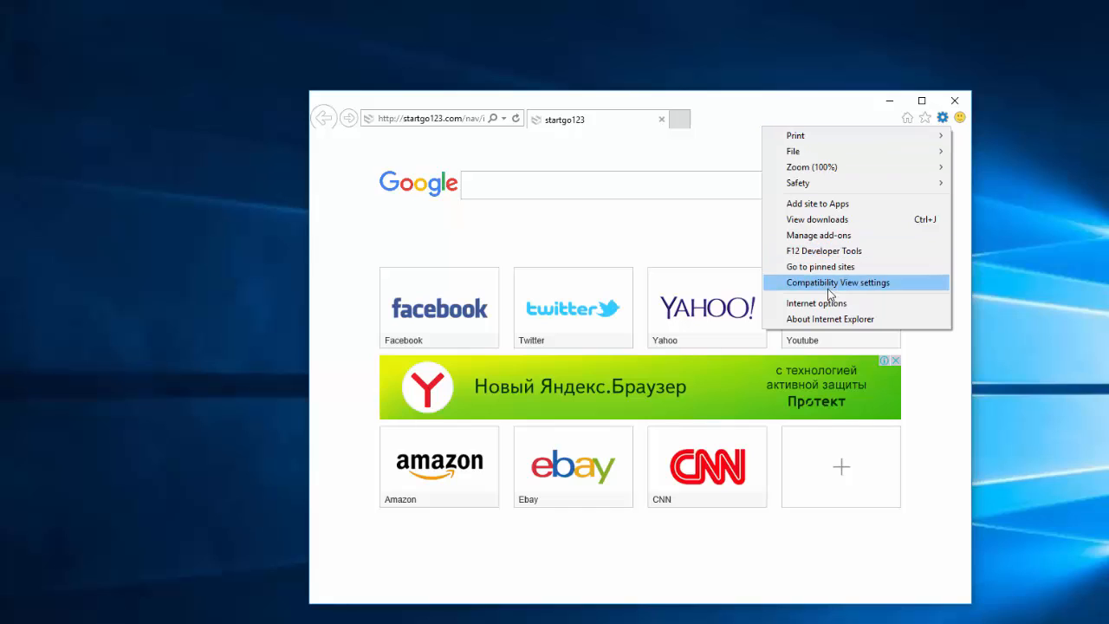
click(816, 302)
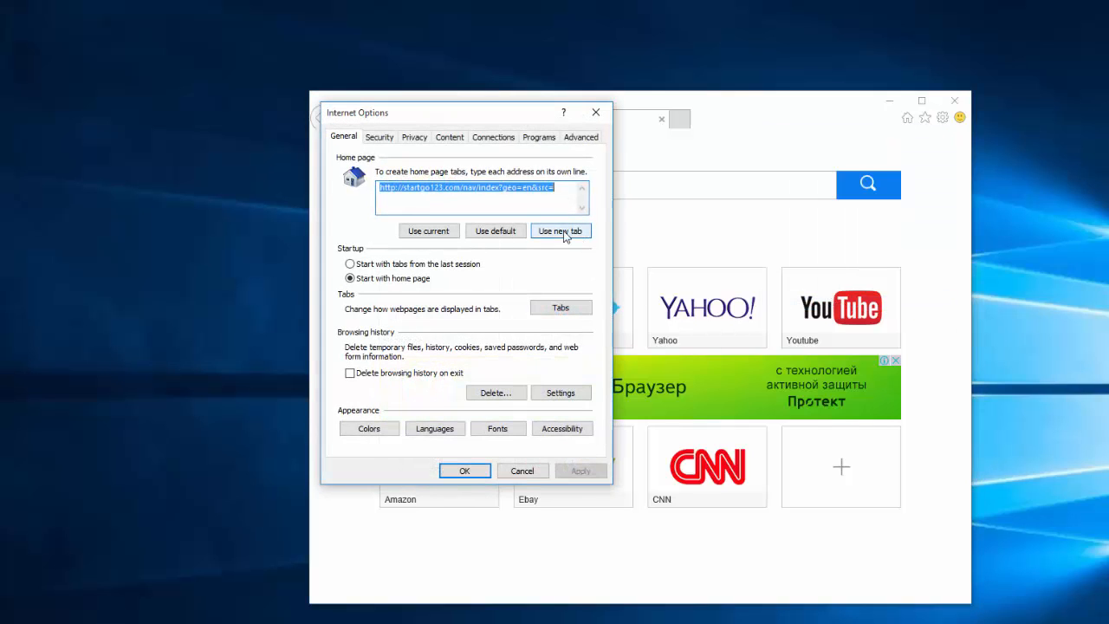
click(561, 230)
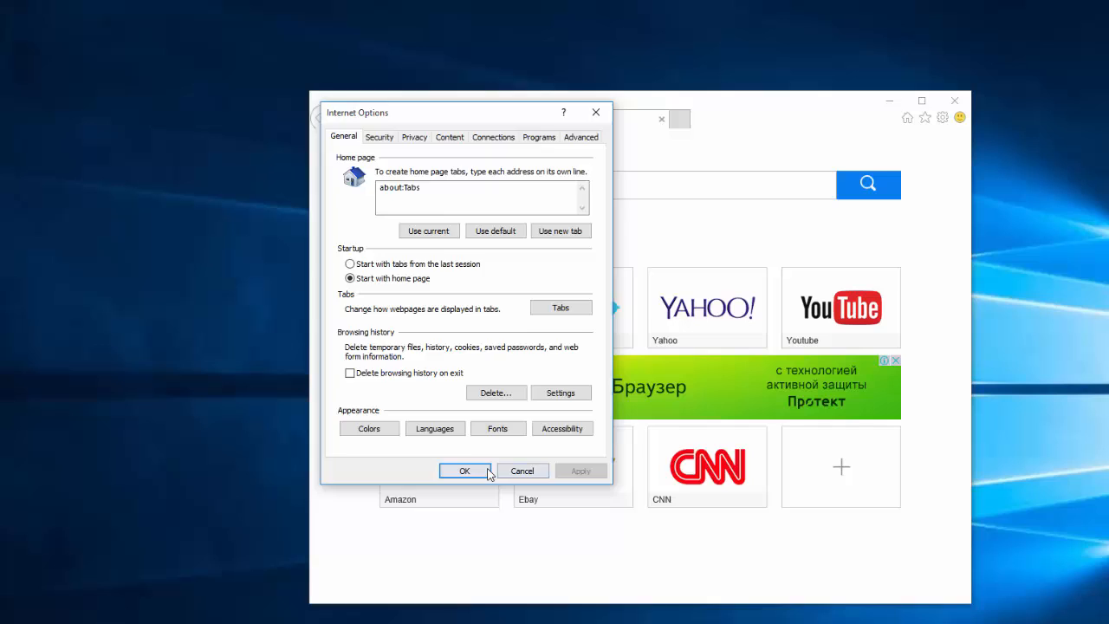
click(465, 471)
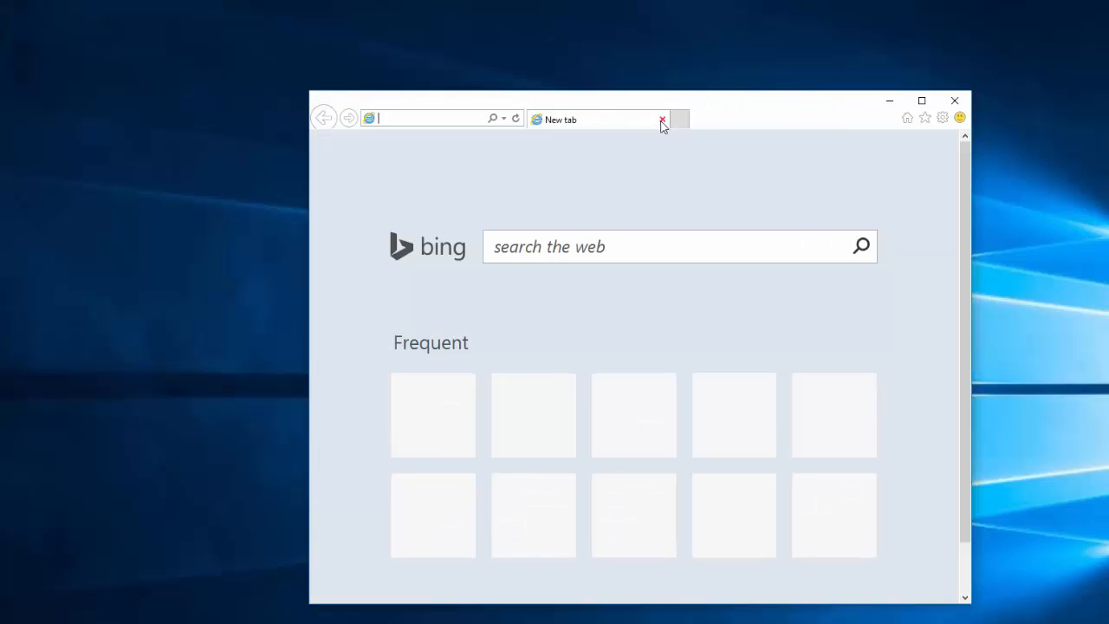
mouse_move(601, 251)
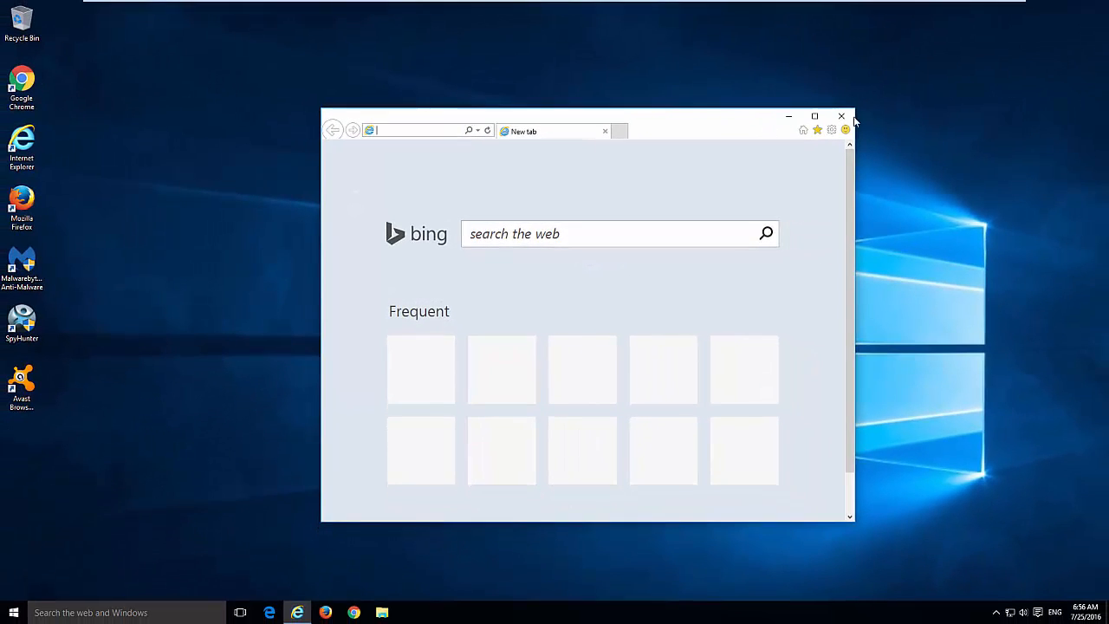
click(842, 115)
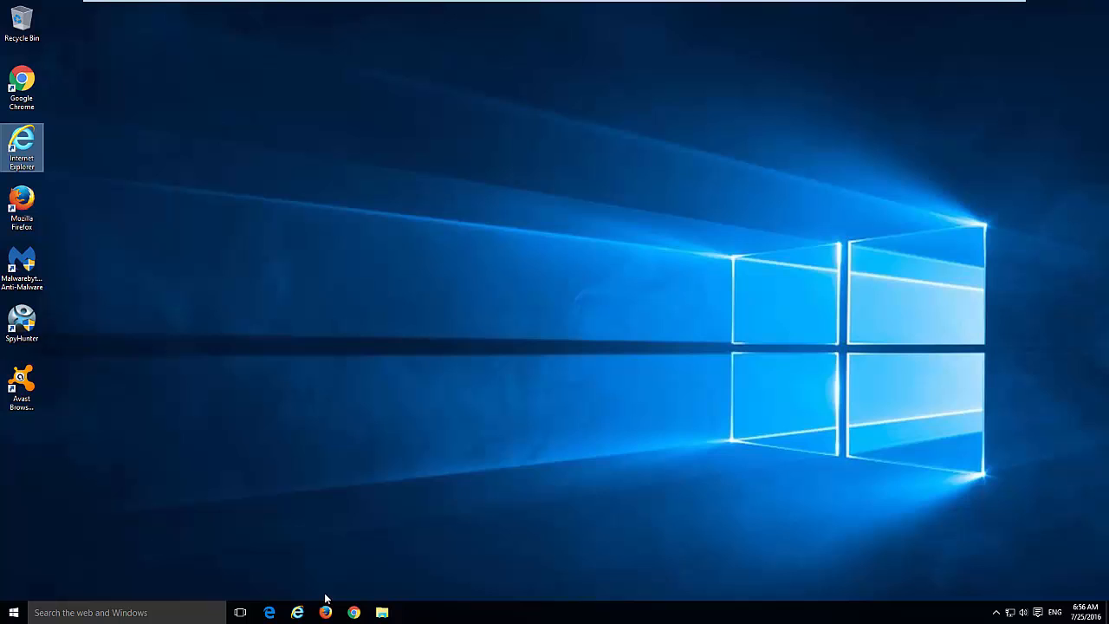
mouse_move(329, 388)
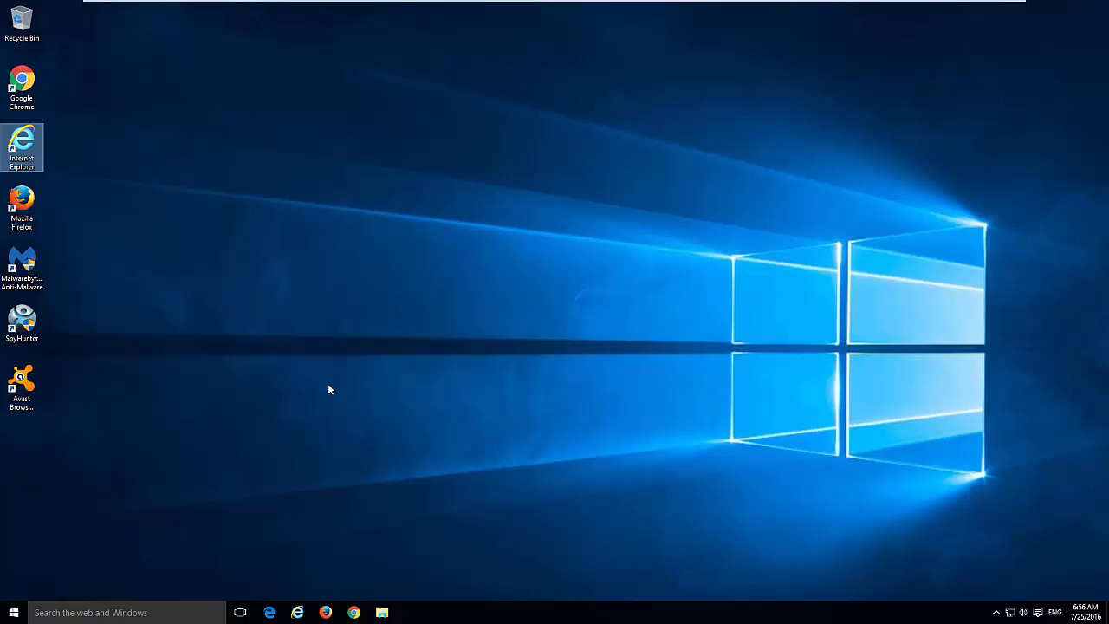